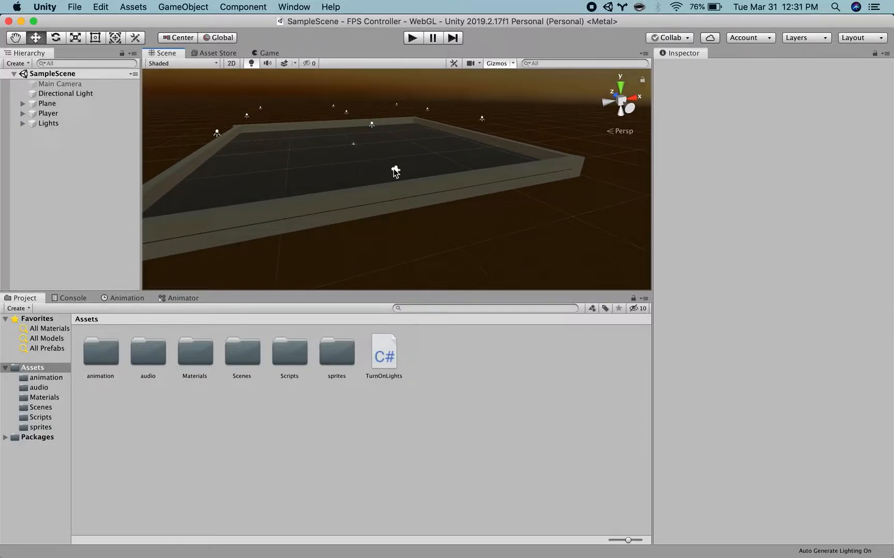
mouse_move(376, 186)
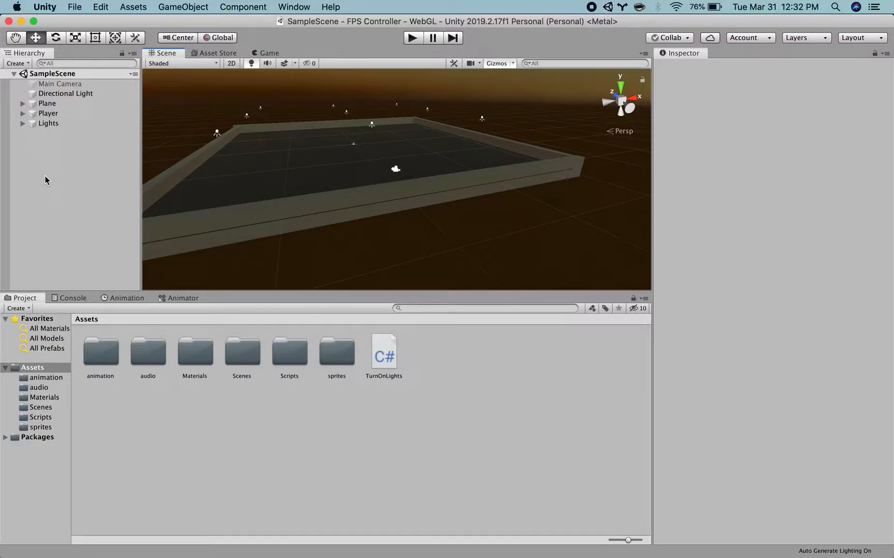
Step: Open Unity's Build Settings from the File menu, with WebGL as the active platform
click(74, 7)
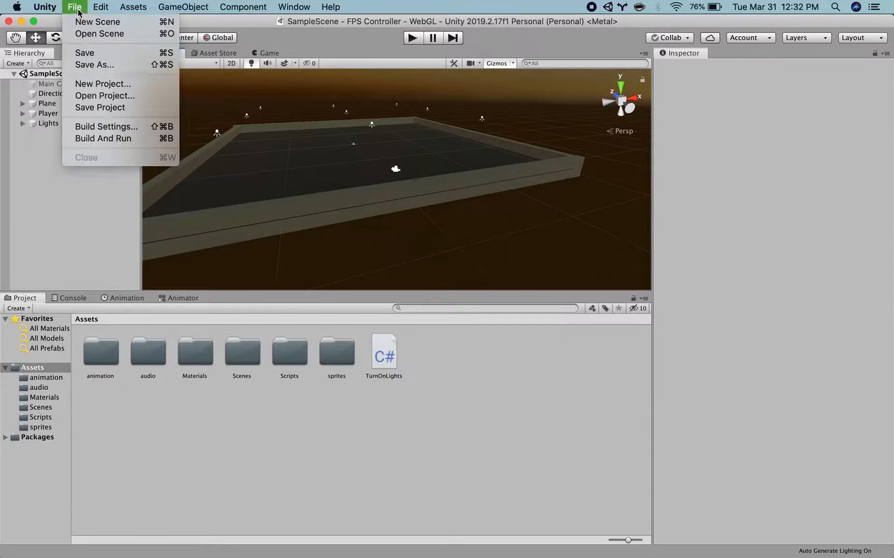
mouse_move(108, 127)
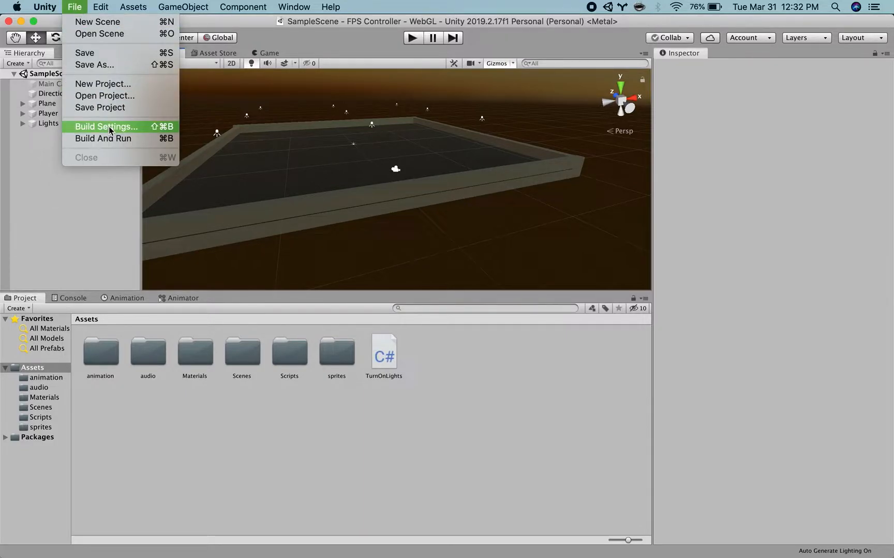
click(106, 126)
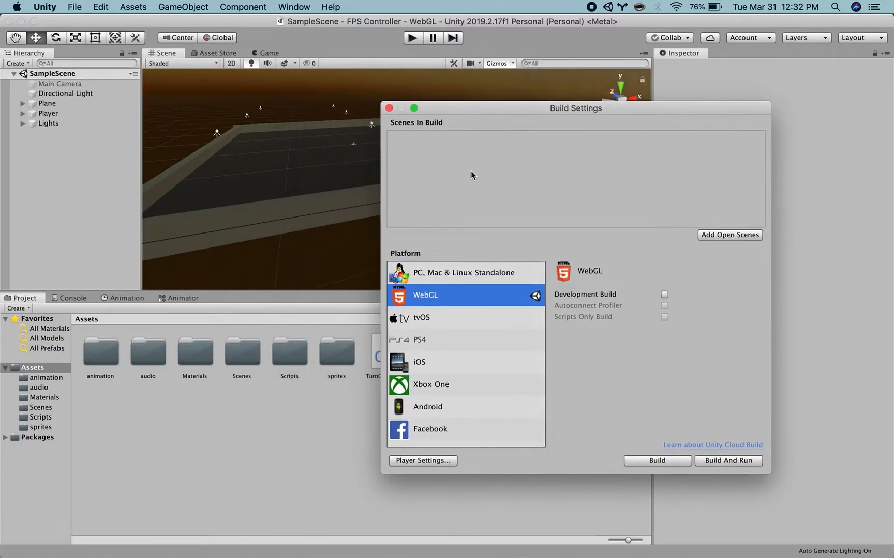
mouse_move(513, 155)
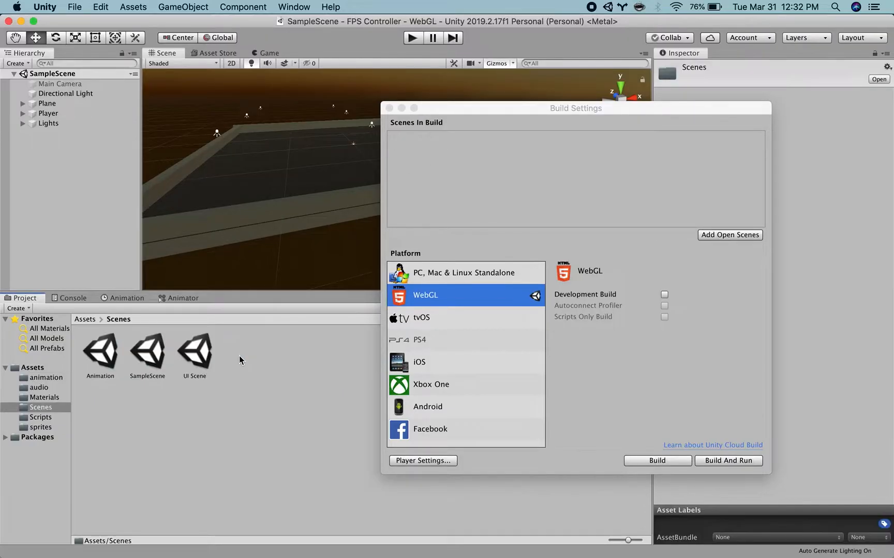
mouse_move(428, 162)
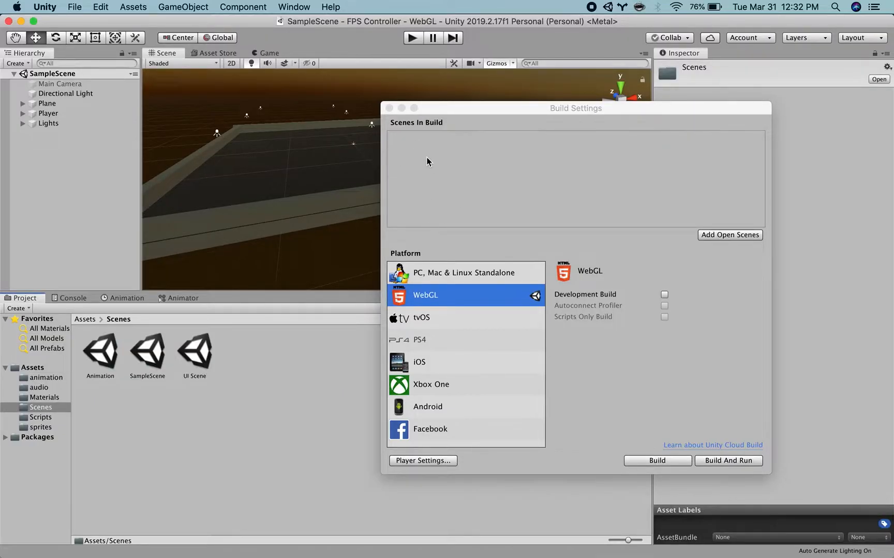
mouse_move(158, 353)
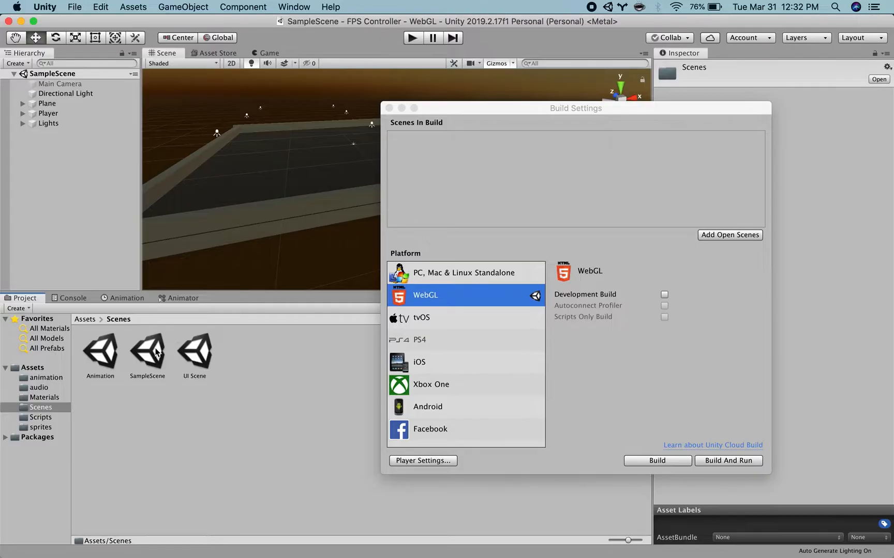
Step: Add SampleScene and UI Scene to Scenes In Build, then remove UI Scene again
click(729, 234)
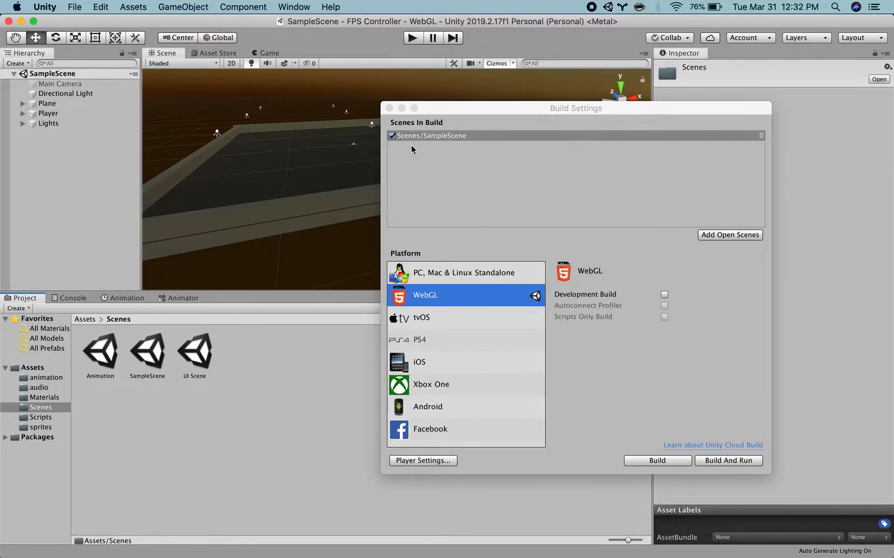
mouse_move(386, 162)
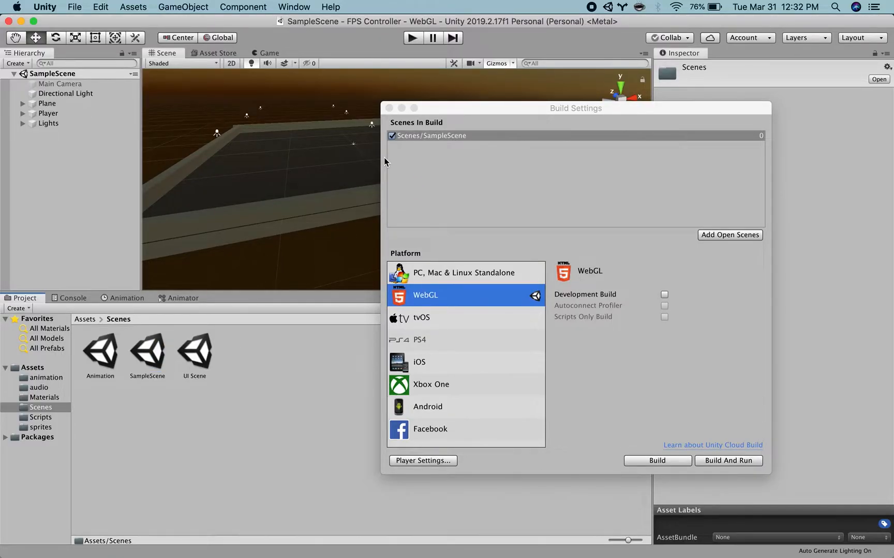
mouse_move(422, 164)
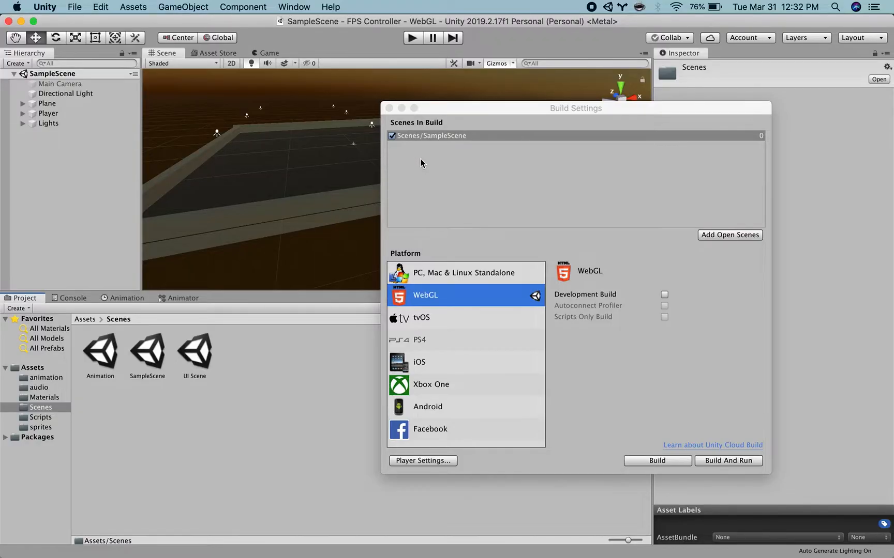
mouse_move(188, 356)
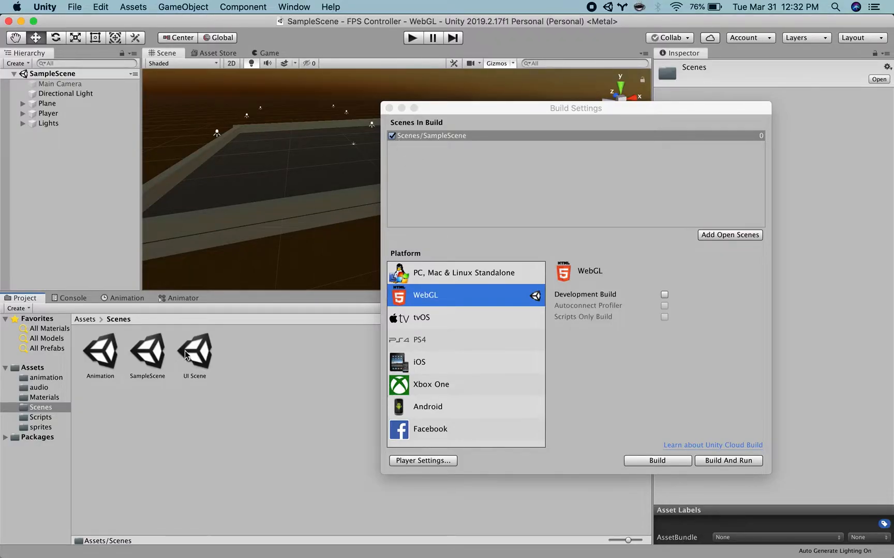
click(729, 235)
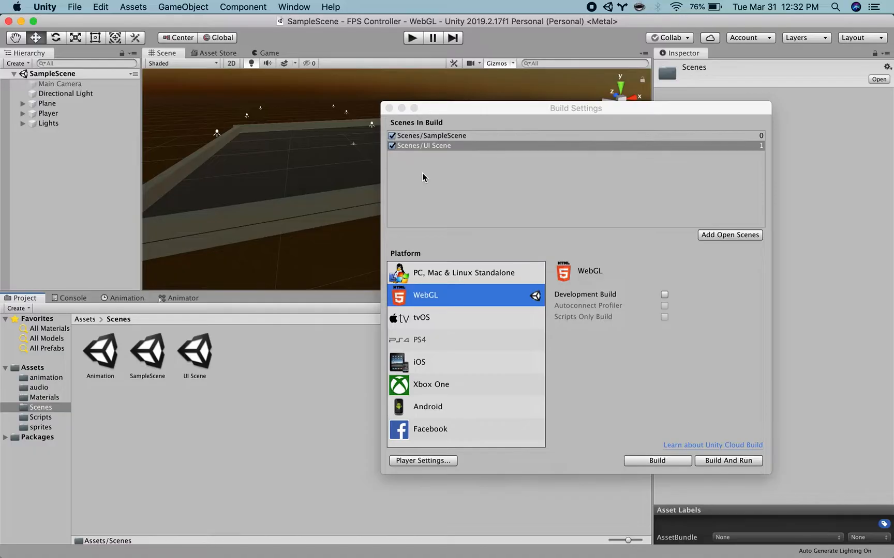
mouse_move(415, 174)
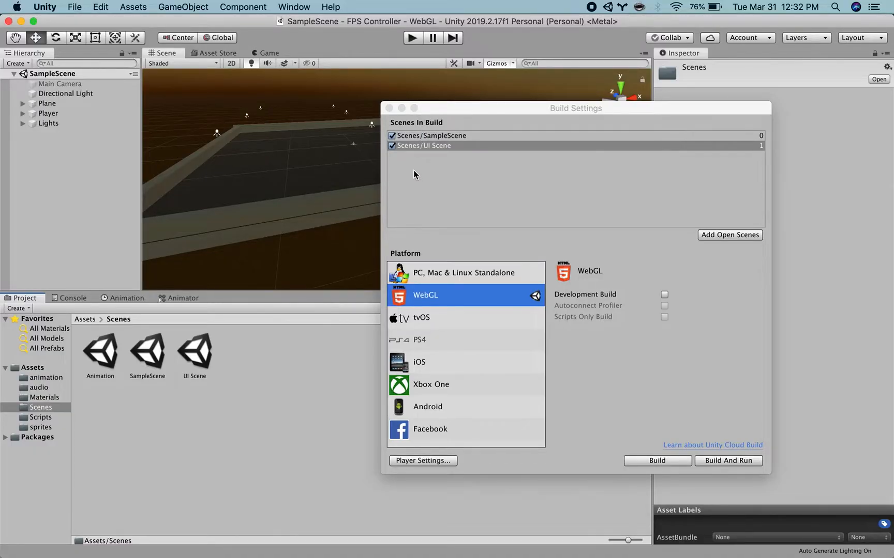
click(436, 136)
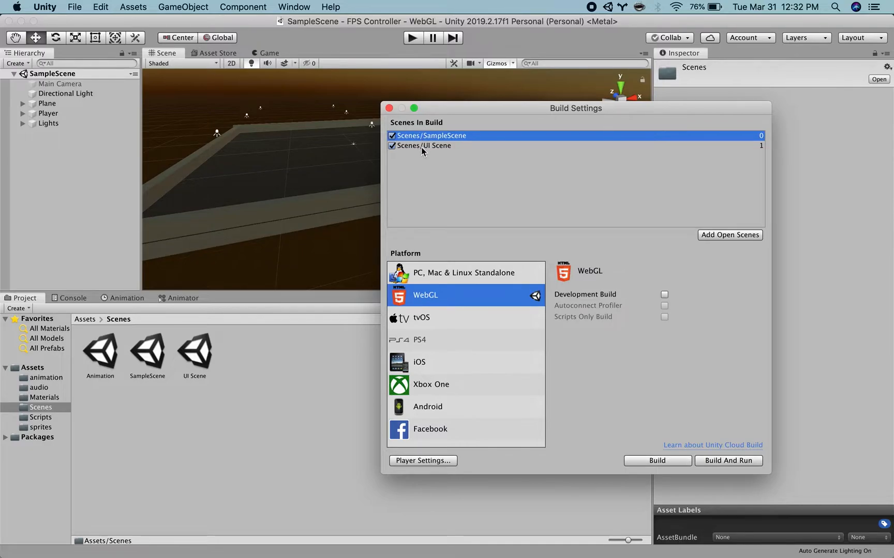
click(437, 145)
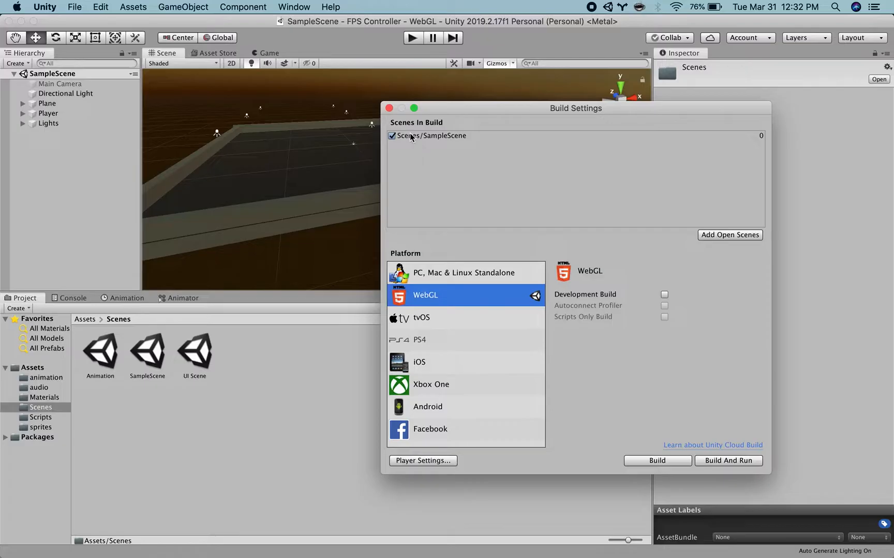
mouse_move(476, 272)
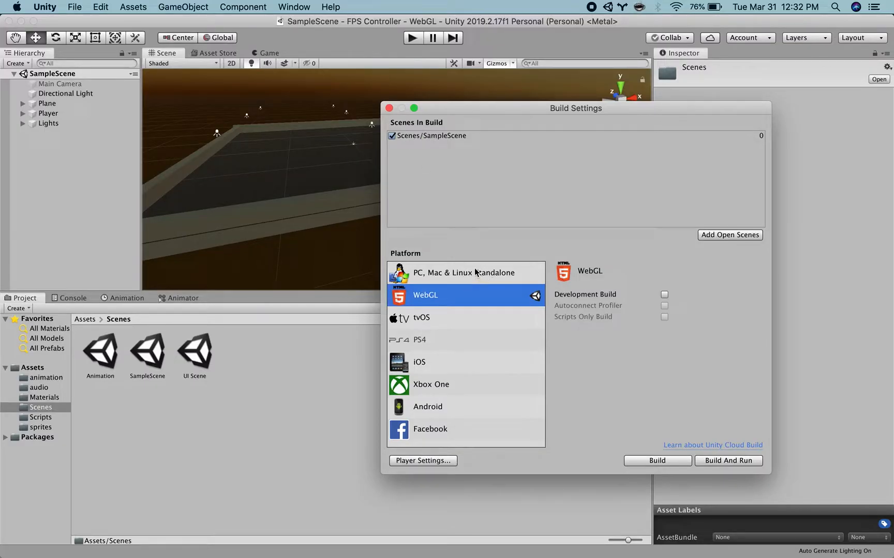
mouse_move(453, 277)
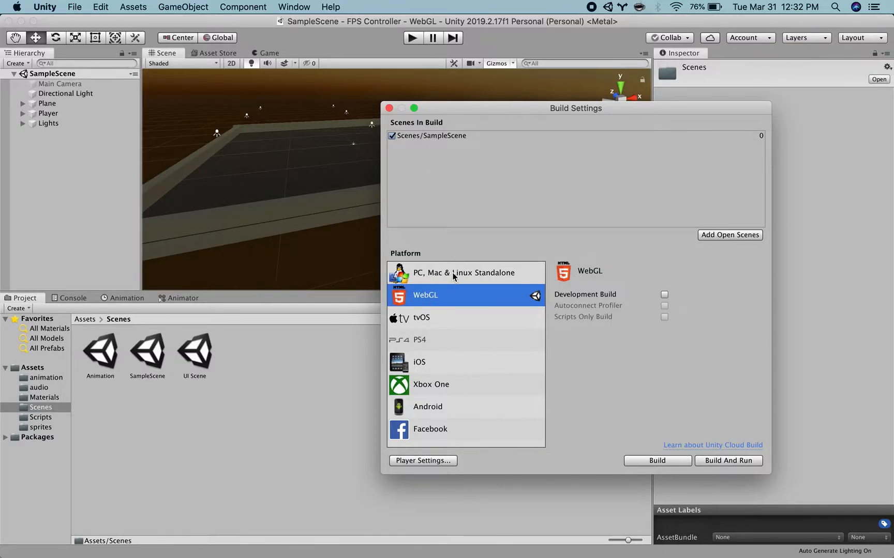
mouse_move(638, 363)
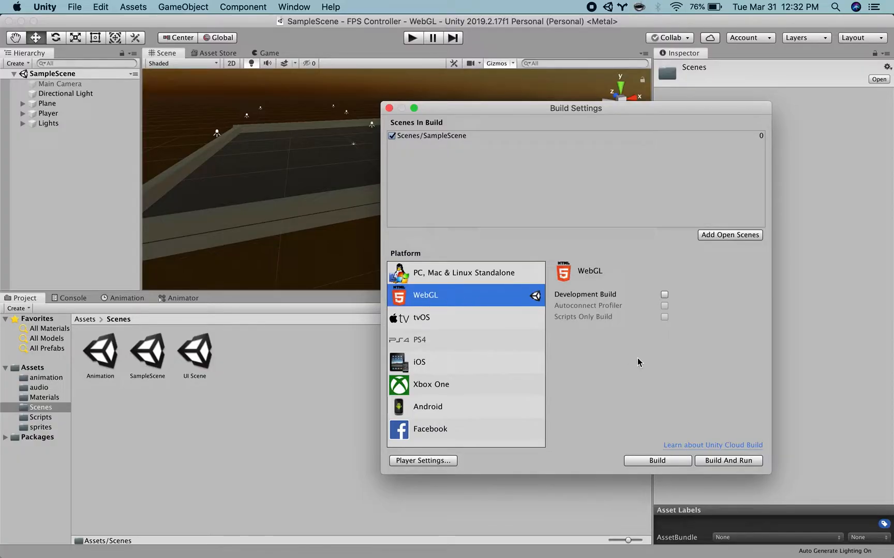
mouse_move(659, 437)
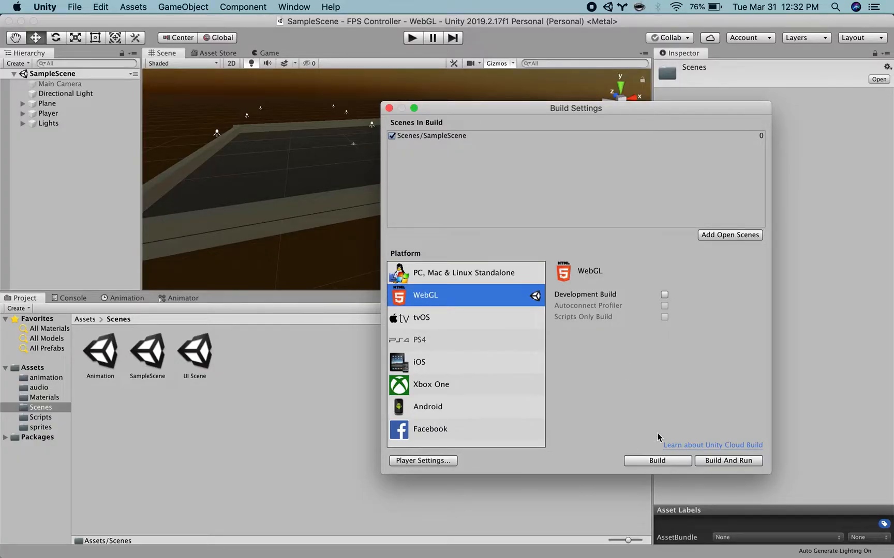
Step: Compare the PC, Mac & Linux Standalone, WebGL and iOS build platform options
click(463, 273)
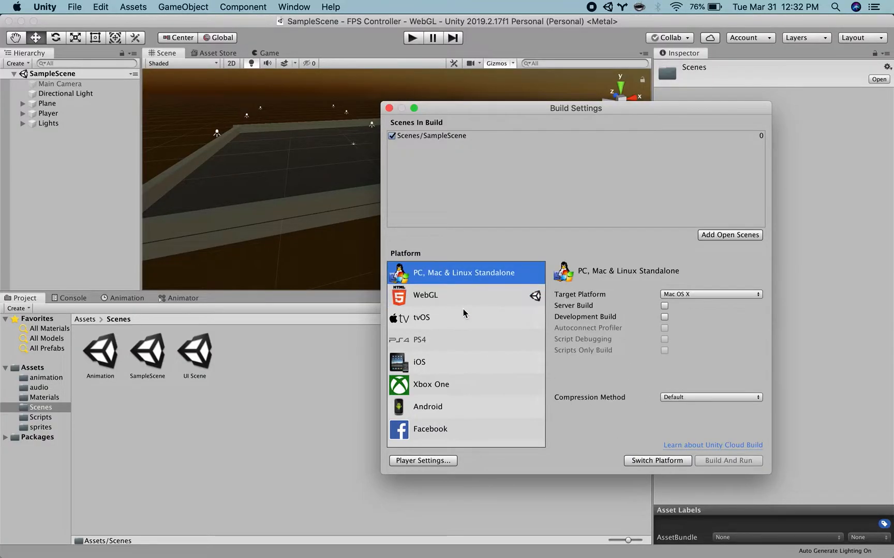
click(425, 295)
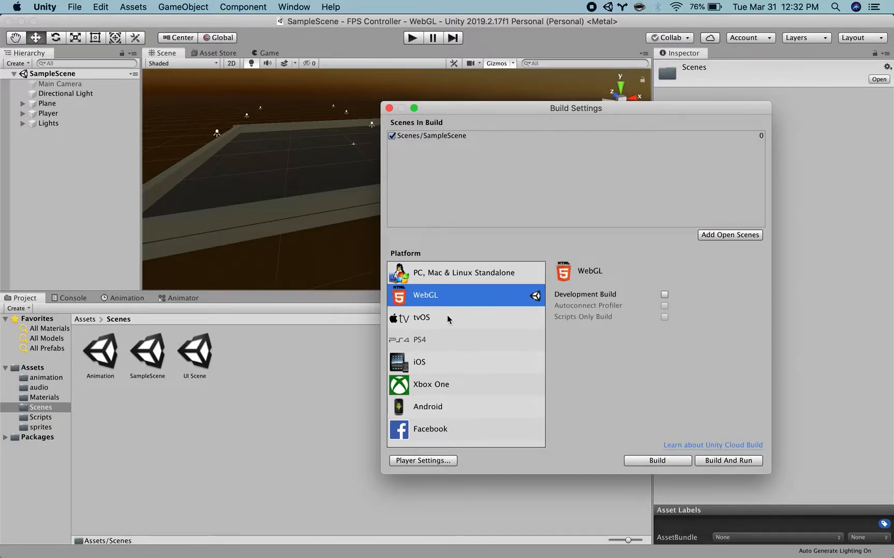
click(419, 362)
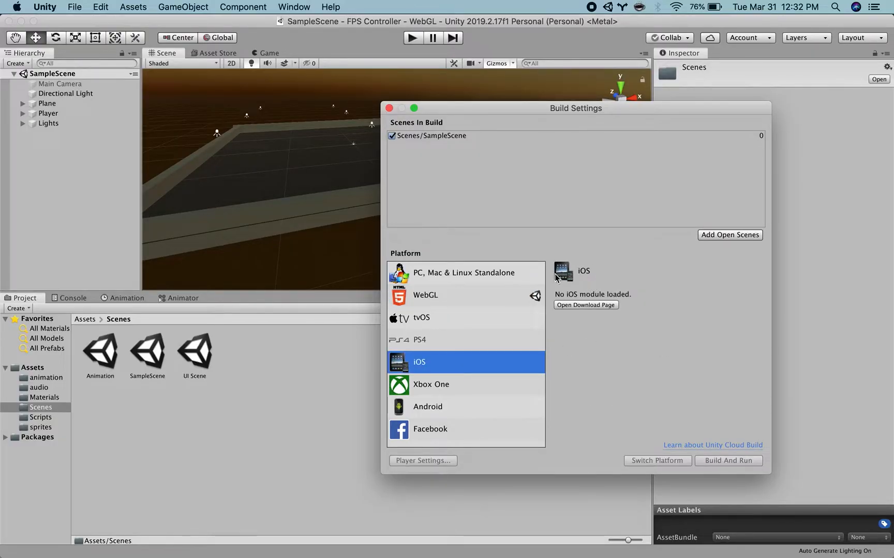
mouse_move(539, 316)
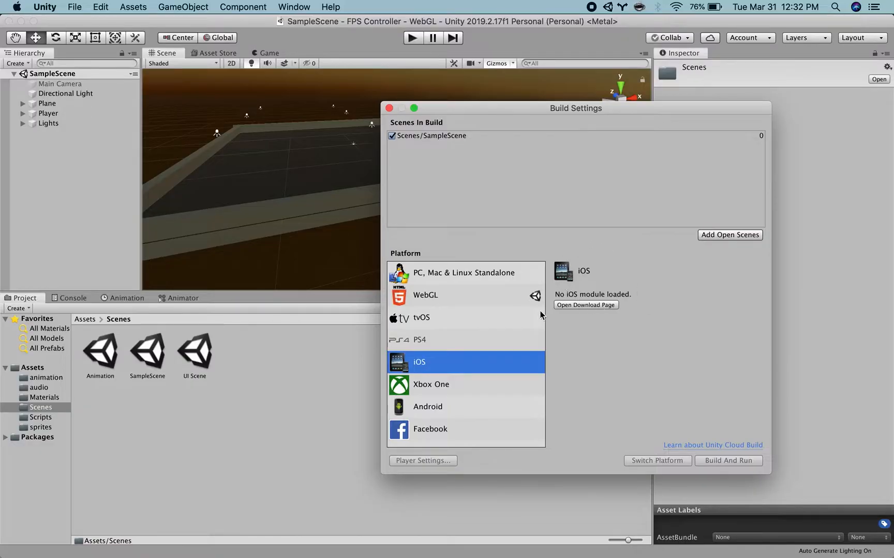
mouse_move(572, 272)
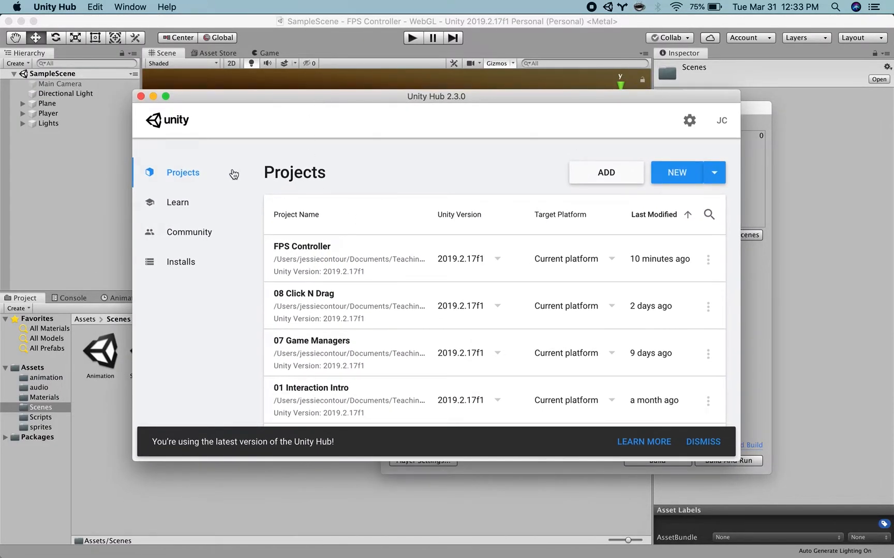
Step: Confirm Unity 2019.2.17f1 has WebGL Build Support installed, then close Unity Hub
click(180, 262)
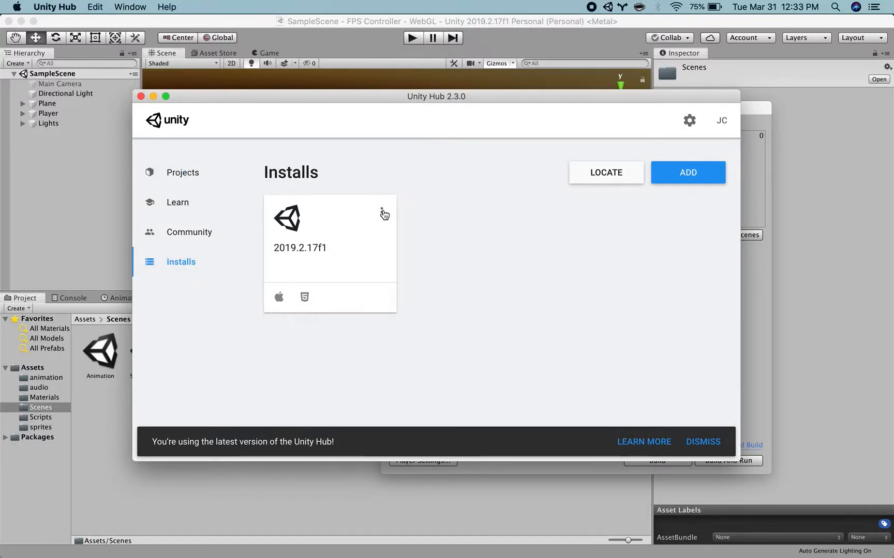
click(384, 213)
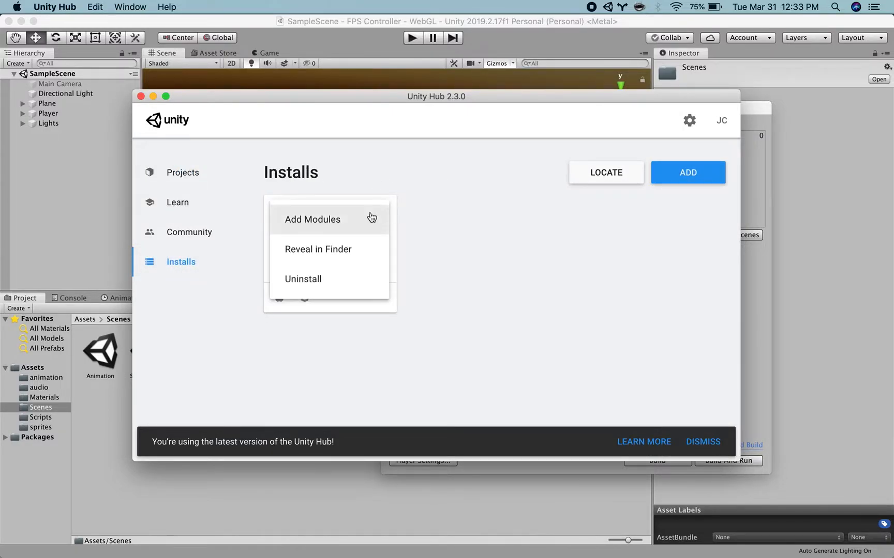
click(311, 219)
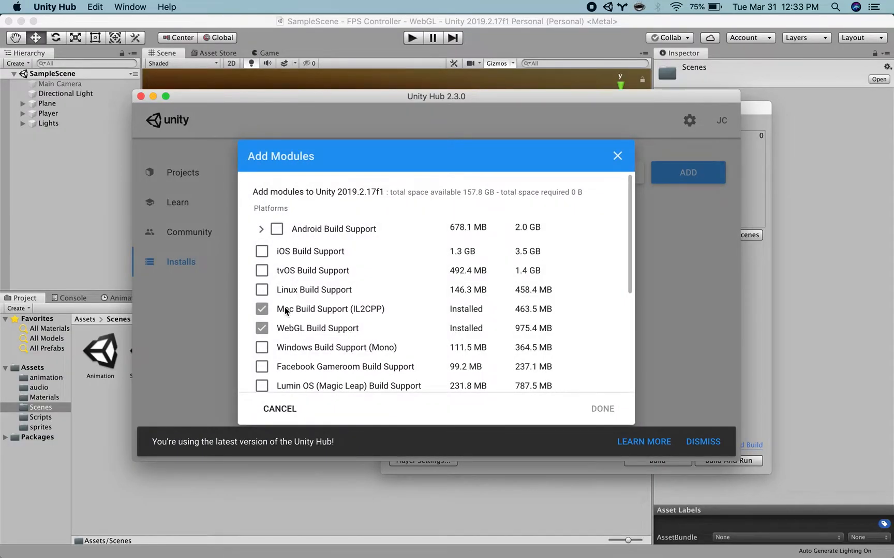
mouse_move(270, 334)
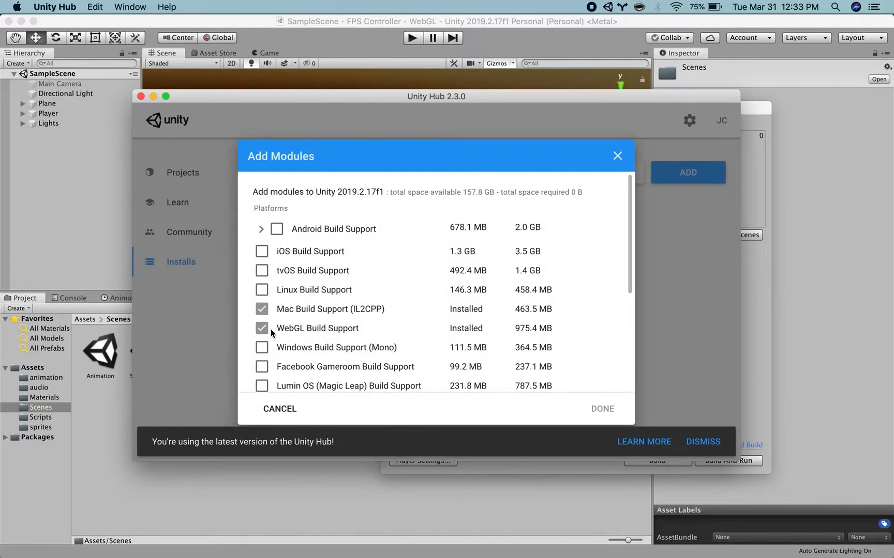
mouse_move(580, 352)
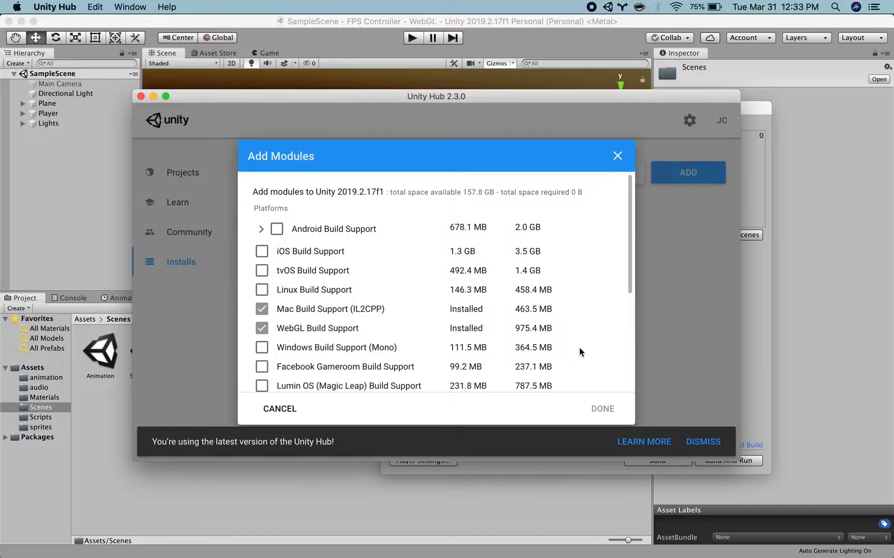
mouse_move(632, 164)
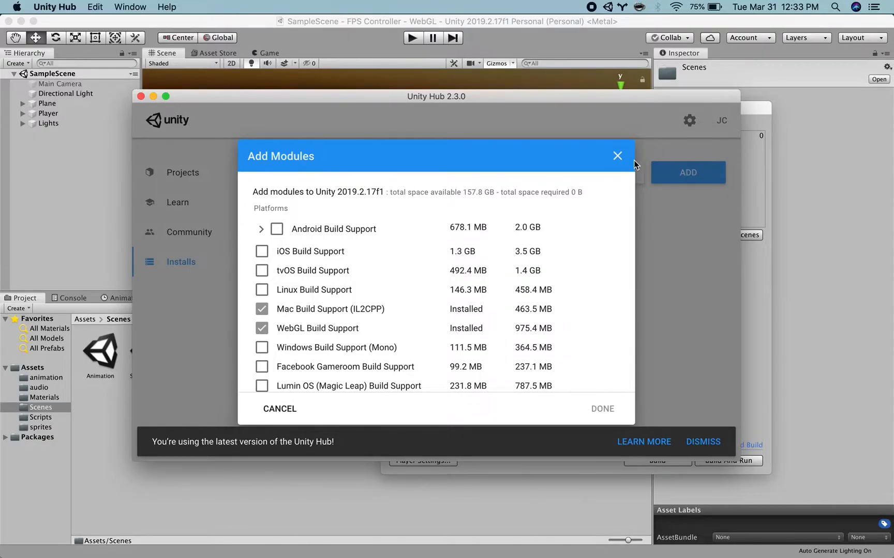
click(616, 156)
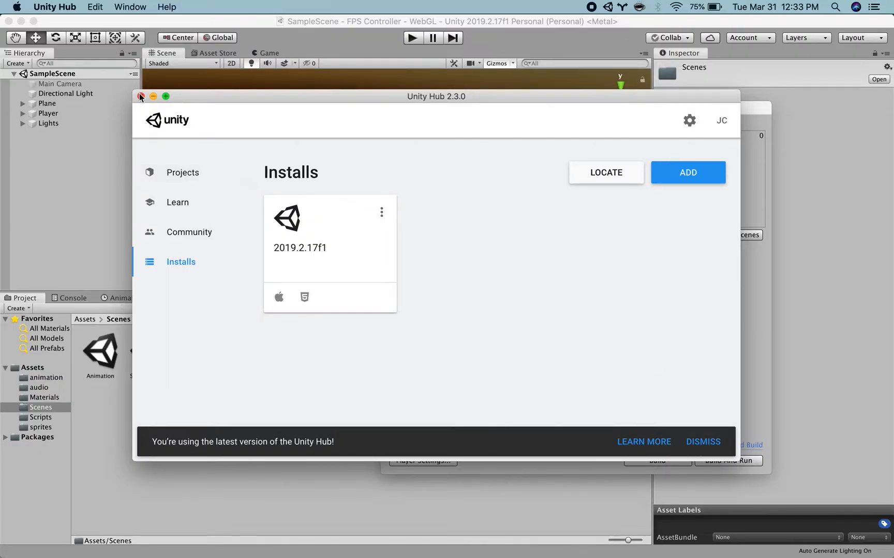
click(140, 95)
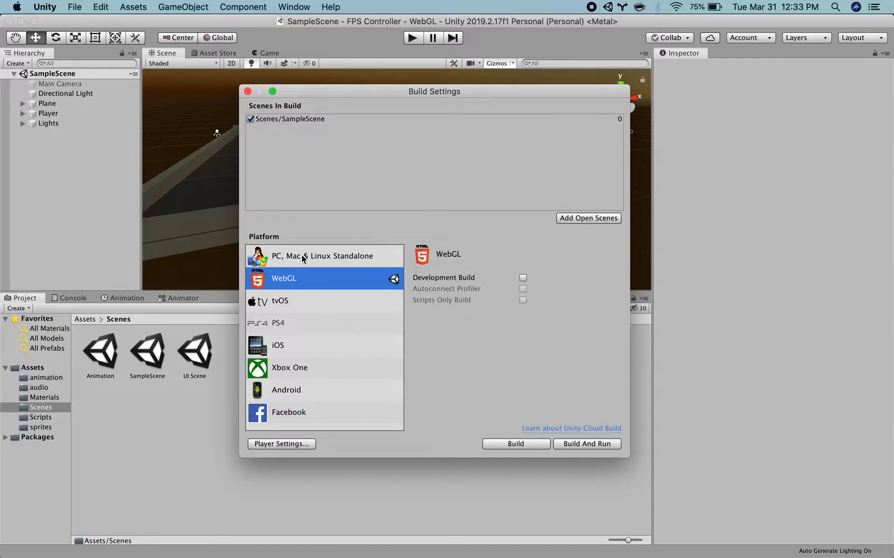
Step: Start a WebGL build from Build Settings to bring up the save dialog
click(320, 256)
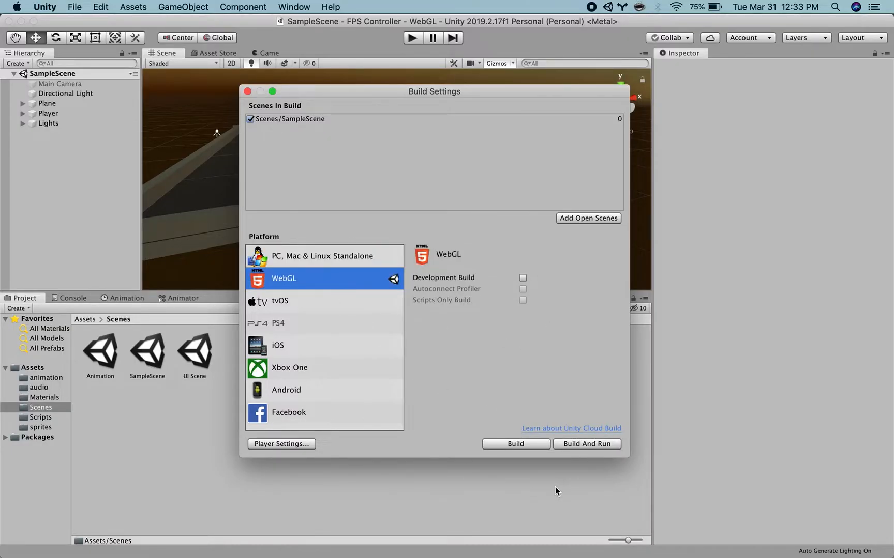
mouse_move(455, 290)
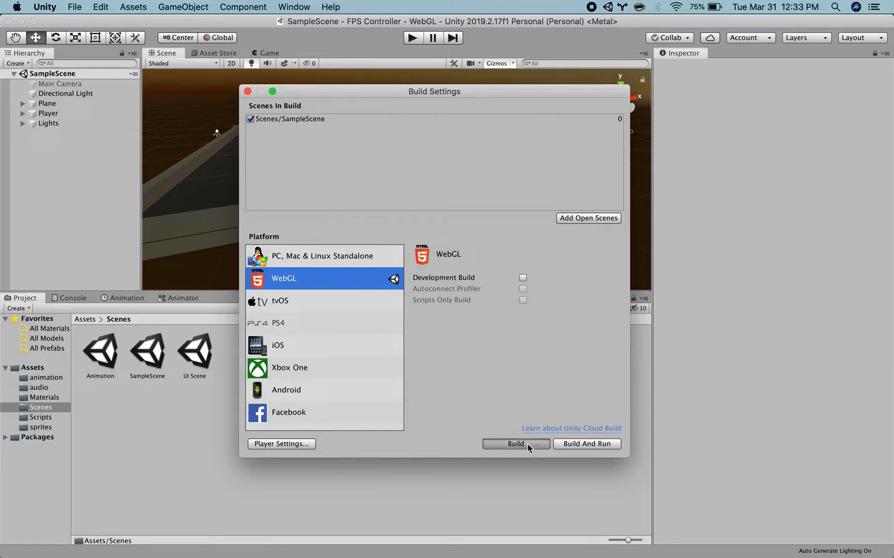
click(514, 443)
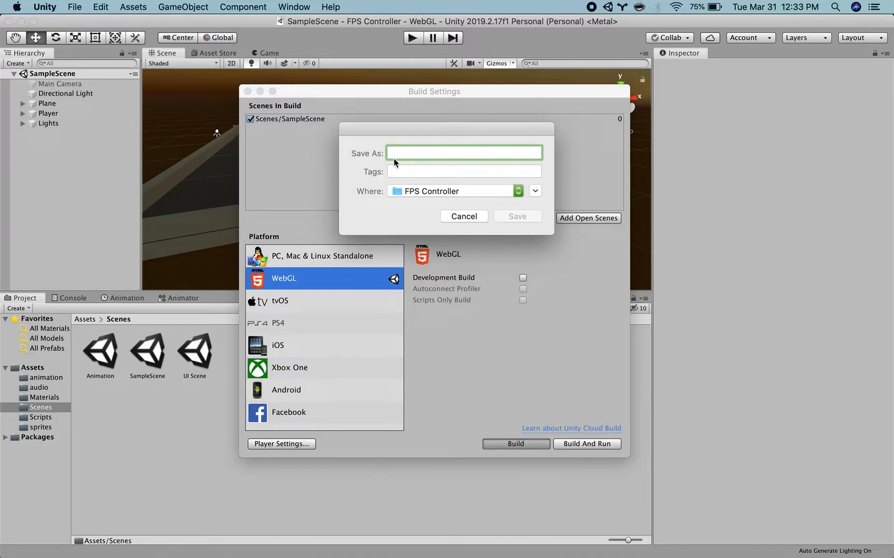
Step: Save the WebGL build to the Desktop as '3D Environments Example'
text(3D Environ)
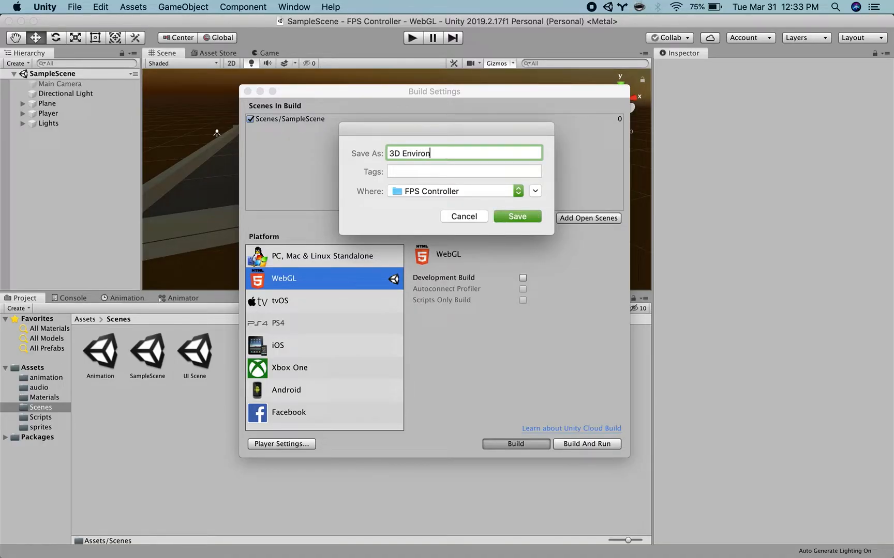
text(ments Ea)
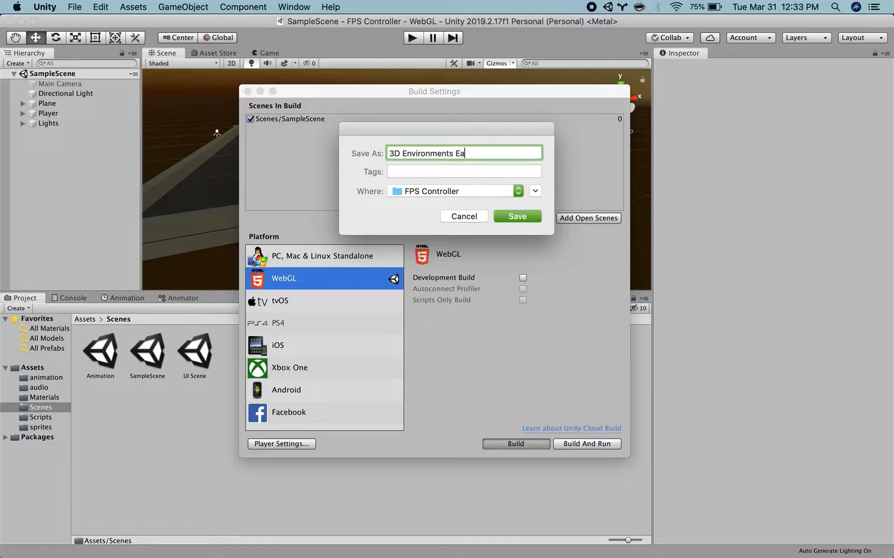
text(mple)
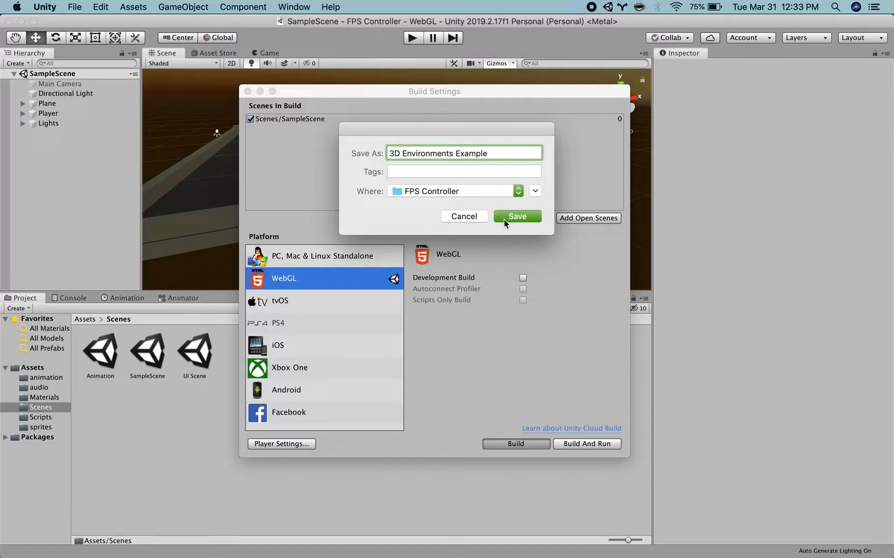
click(533, 191)
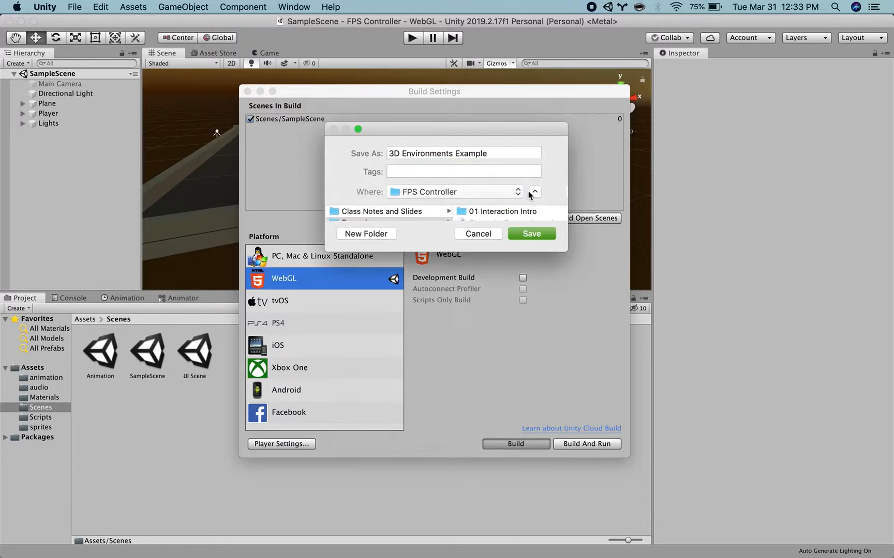
click(533, 193)
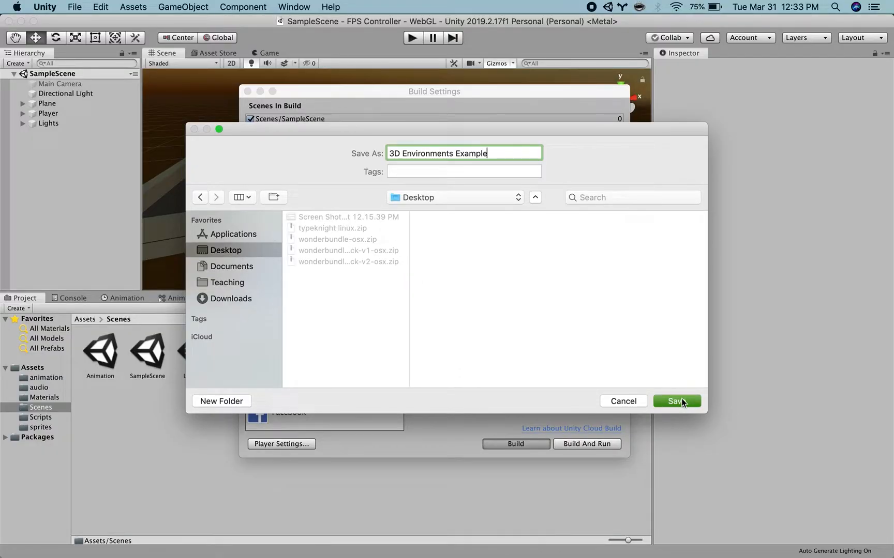
click(676, 402)
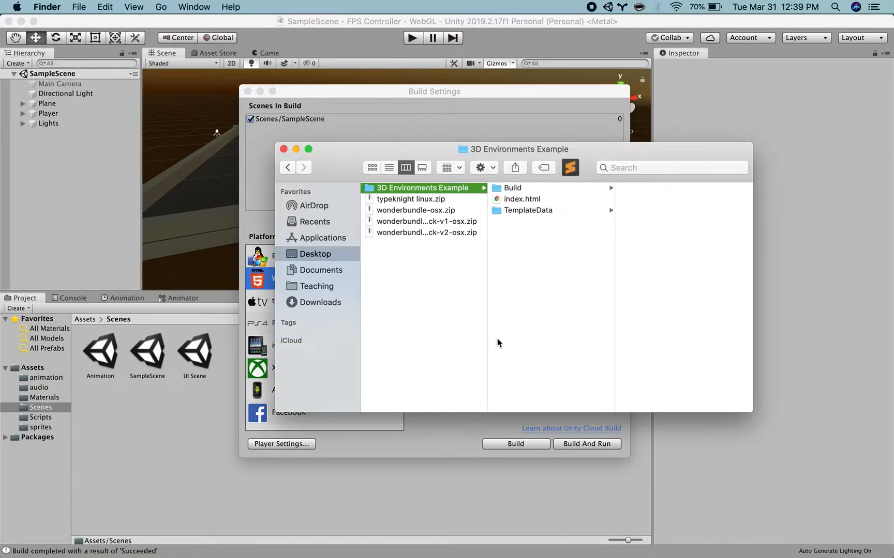
mouse_move(401, 240)
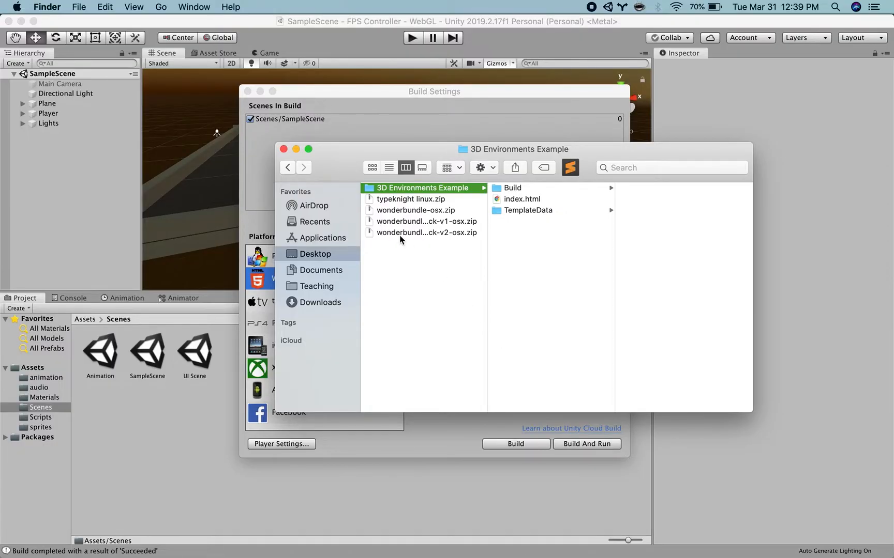
mouse_move(412, 186)
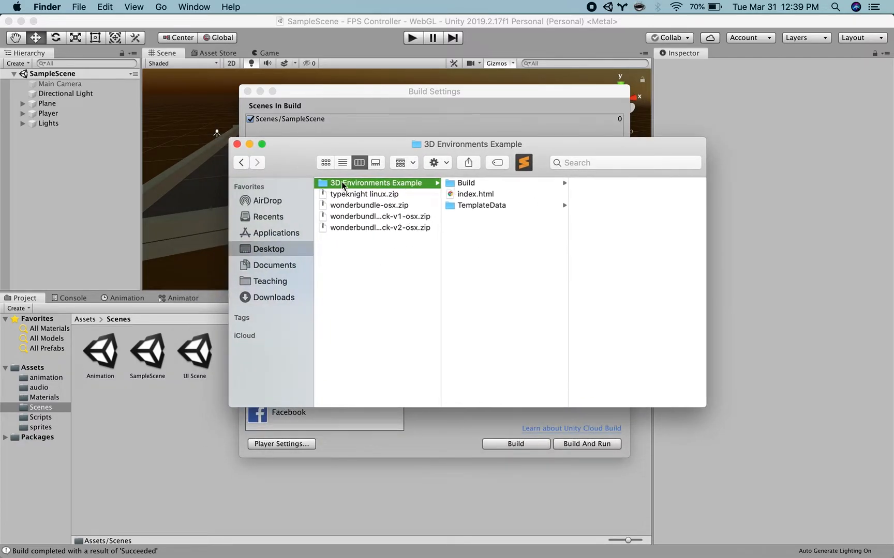
mouse_move(333, 191)
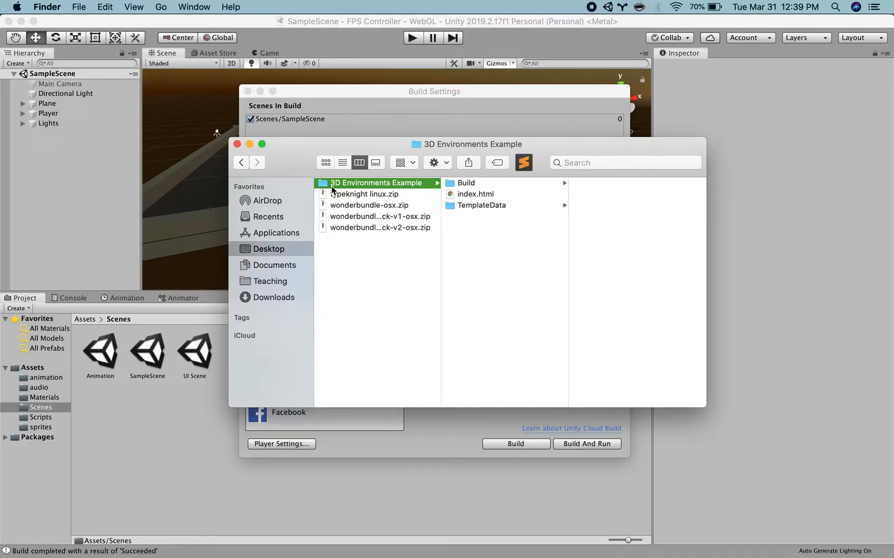
mouse_move(382, 186)
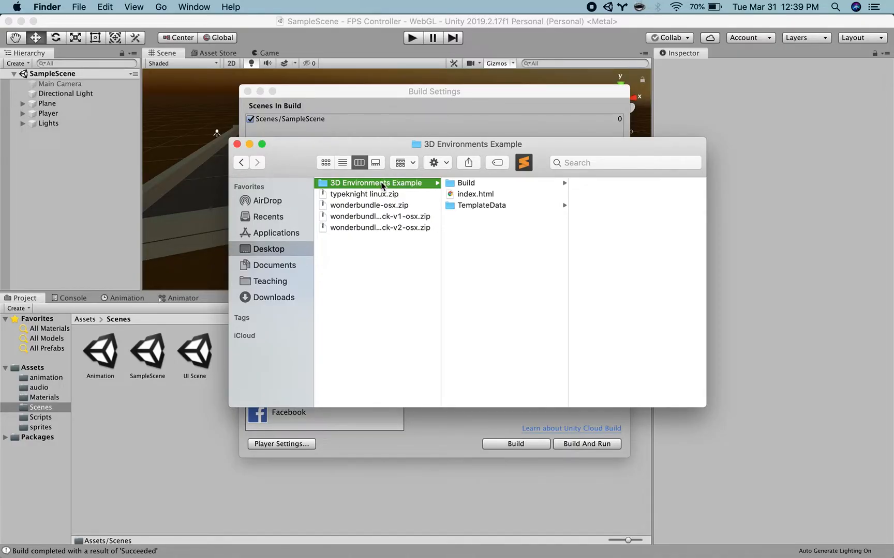
Step: Compress the 3D Environments Example build folder into a zip archive
right_click(376, 183)
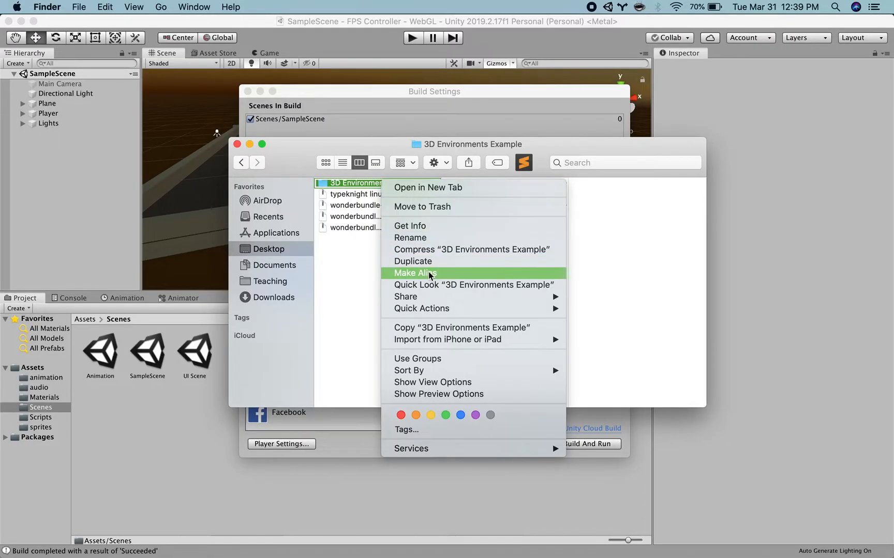
mouse_move(445, 255)
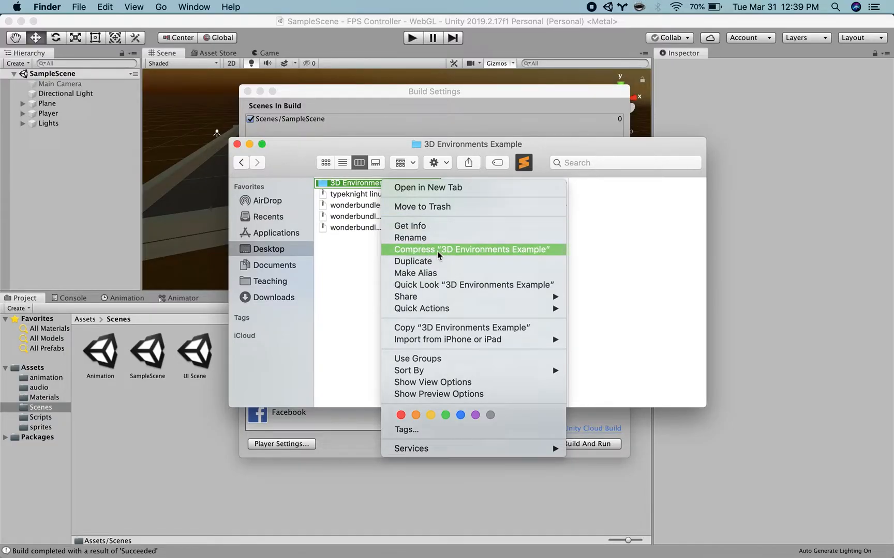
click(469, 250)
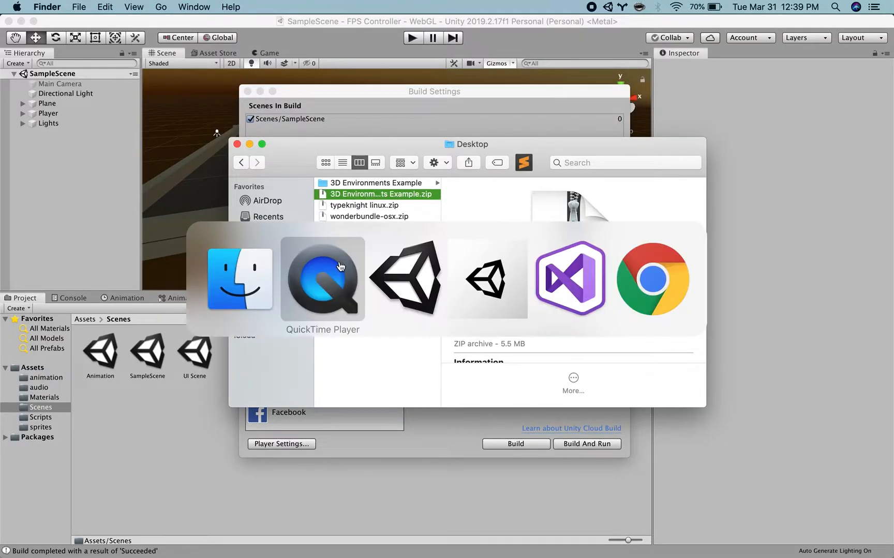
Step: Switch to Chrome and choose Upload new project from the itch.io account menu
click(652, 279)
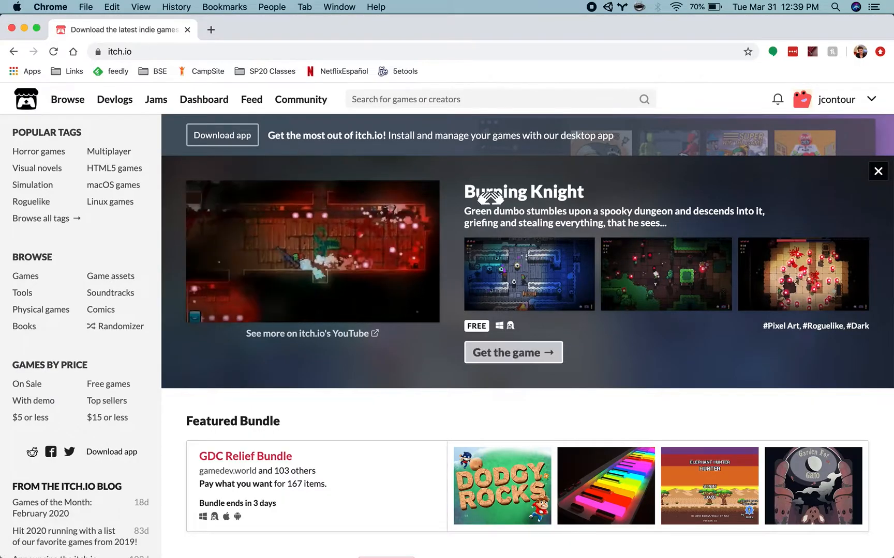
mouse_move(845, 99)
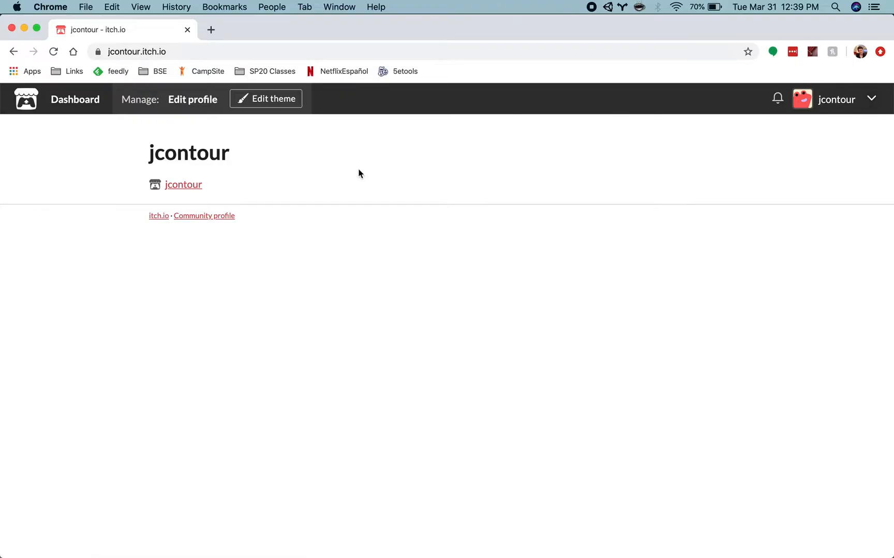
click(871, 99)
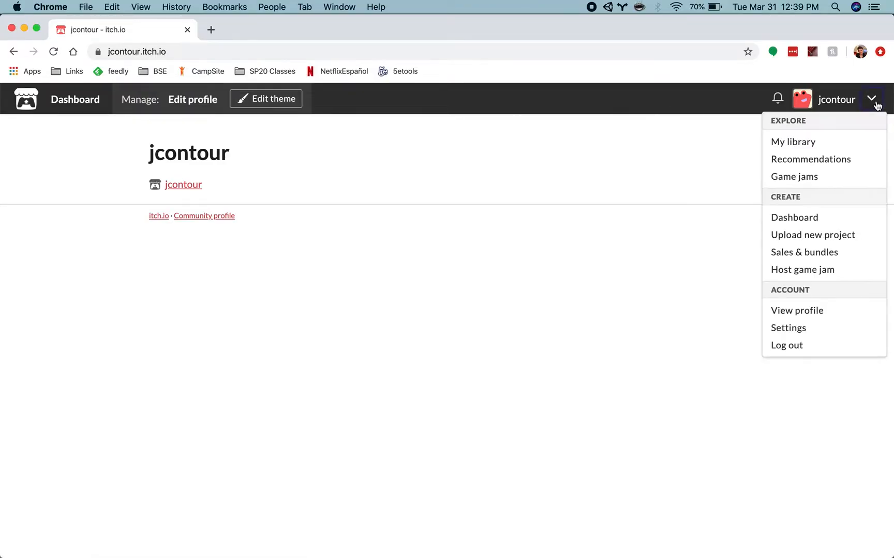
mouse_move(812, 235)
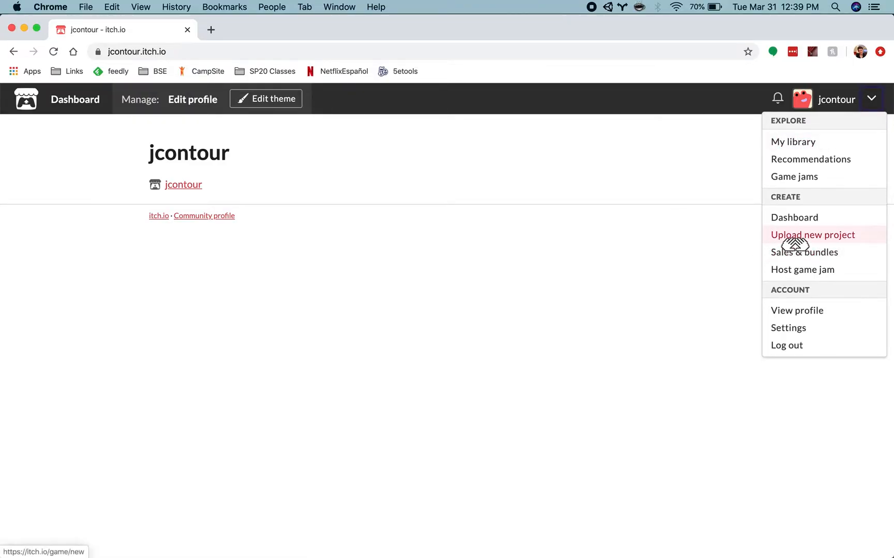
click(812, 234)
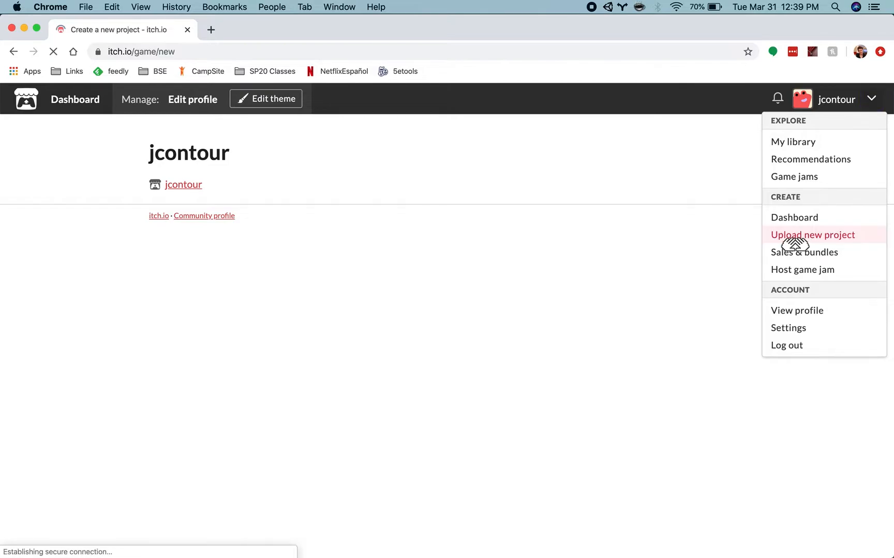
click(812, 235)
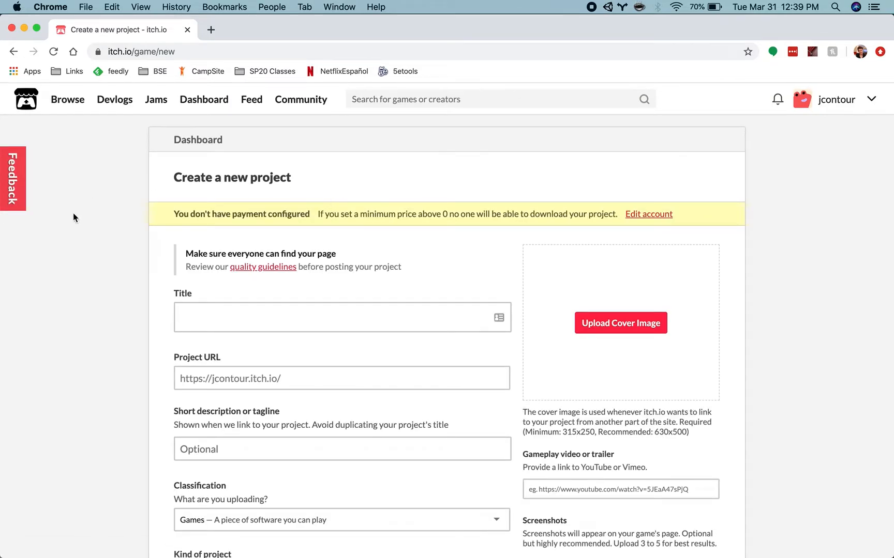
Step: Enter 'Example' as the project title
scroll(down, 3)
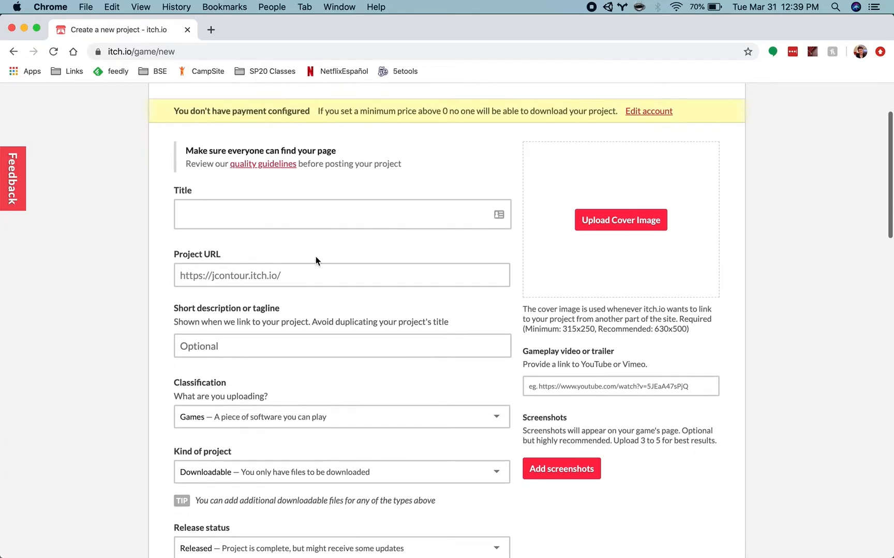
text(E)
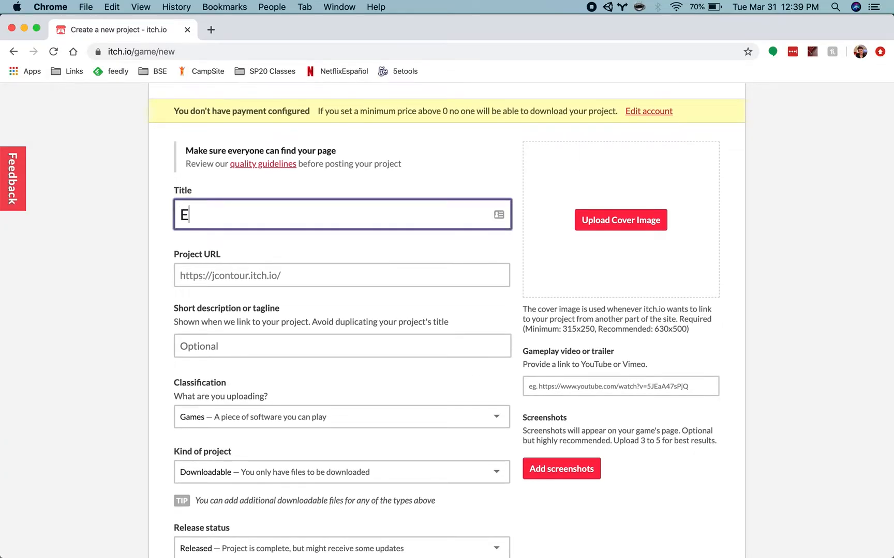
text(xample)
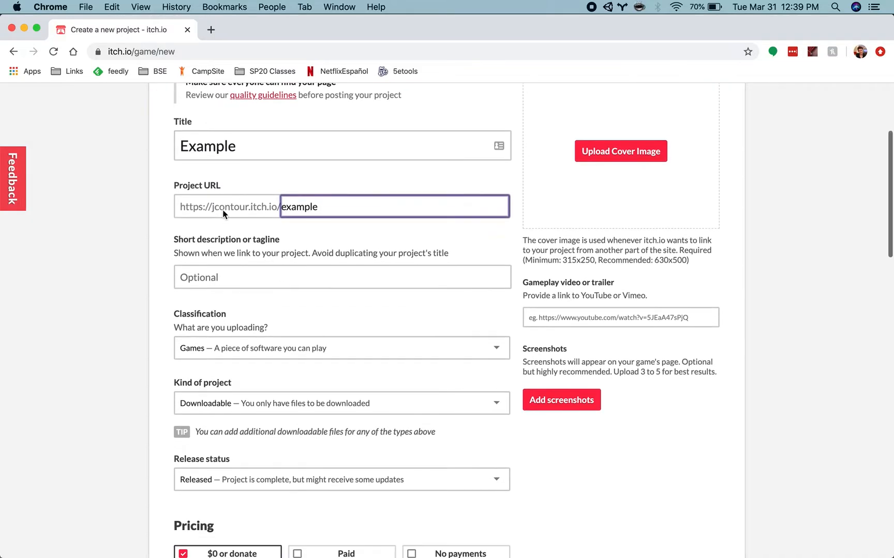
Step: Set the tagline to 'Example Upload for 3D Environments'
scroll(down, 3)
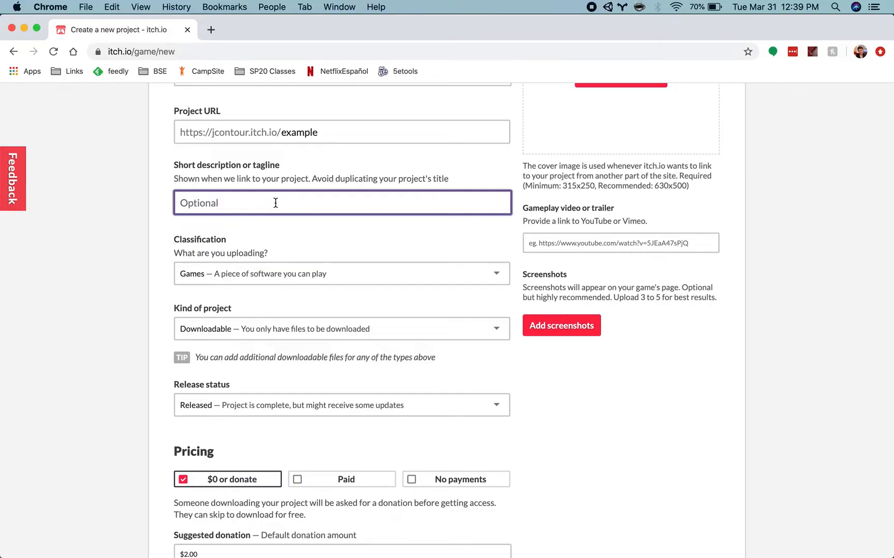
text(Example Uplo)
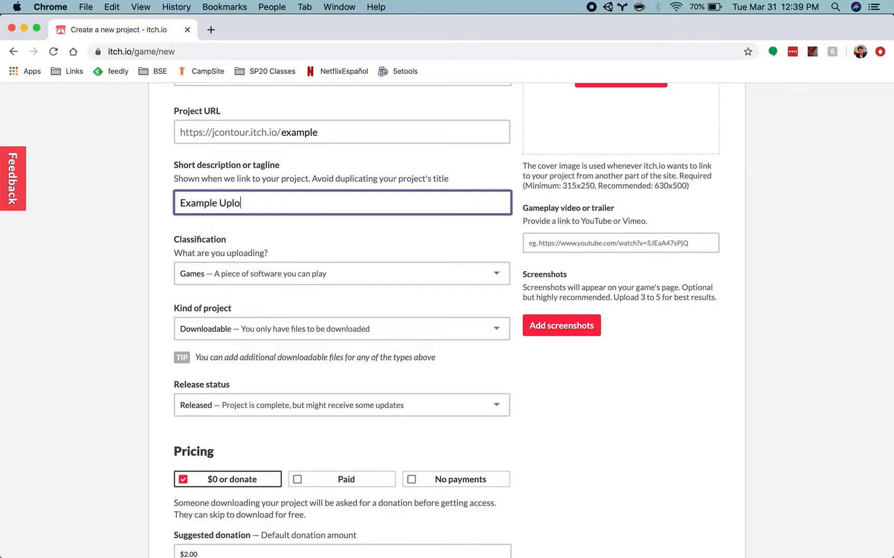
text(ad for 3D En)
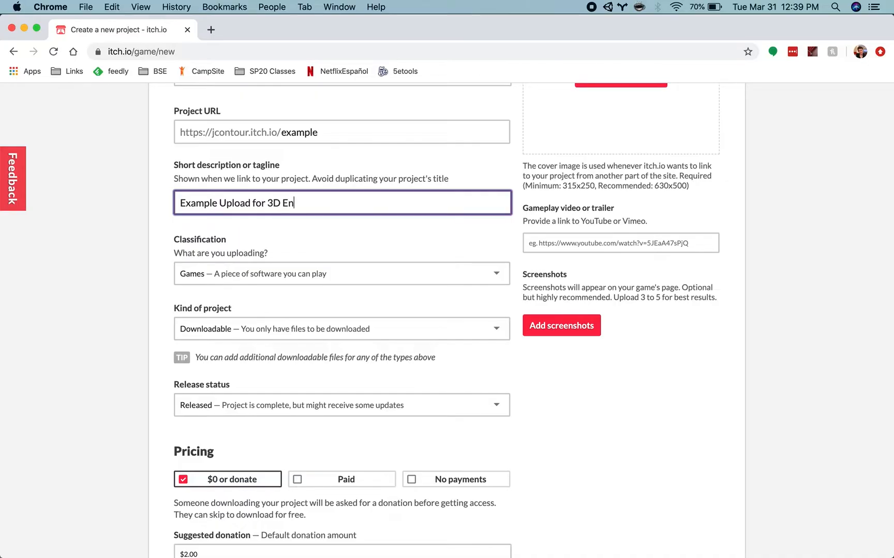
text(vironem)
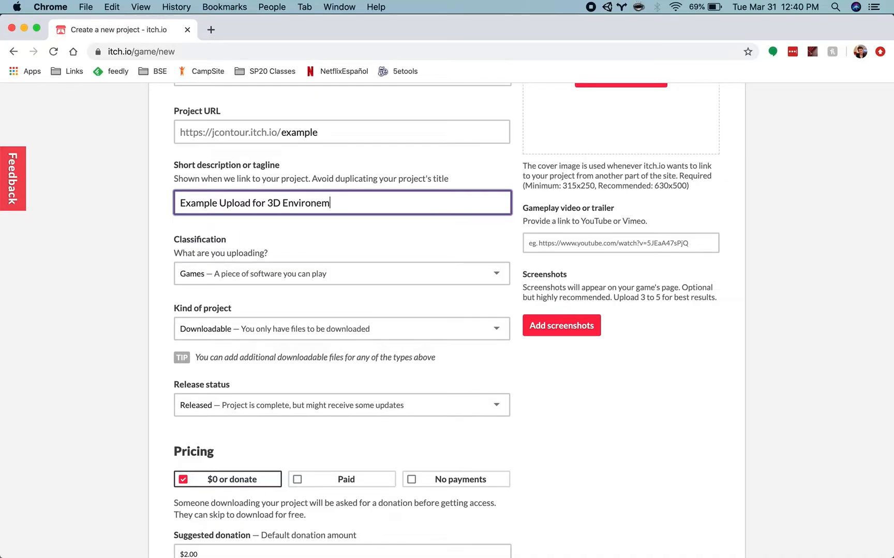
text(ents)
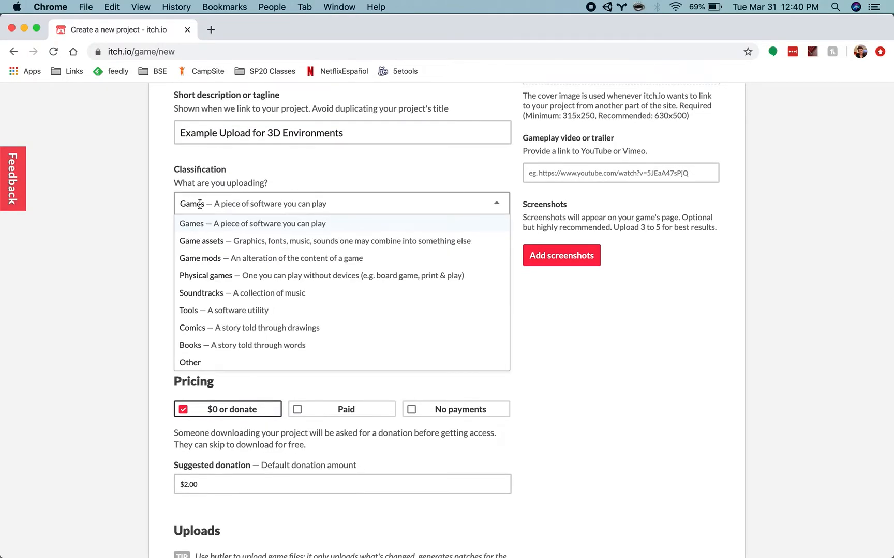
mouse_move(211, 224)
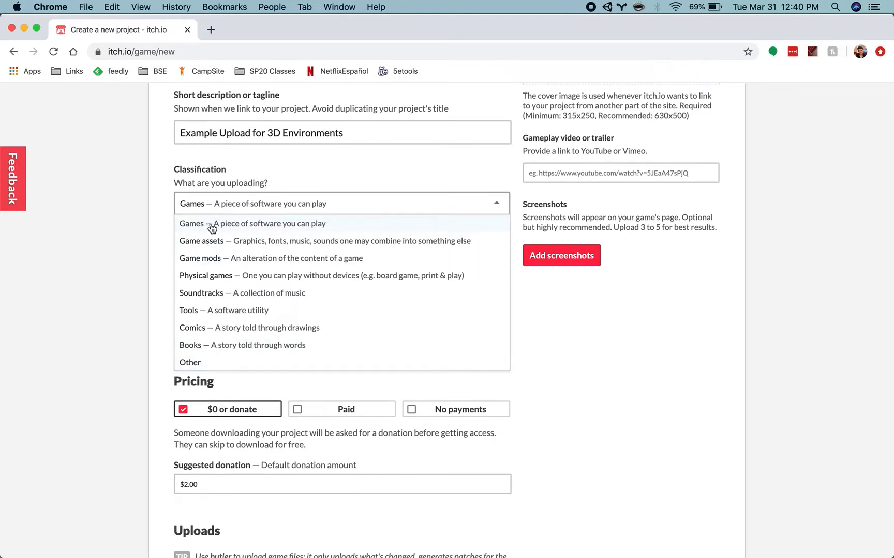
Step: Keep the classification as Games and set Kind of project to HTML
click(252, 224)
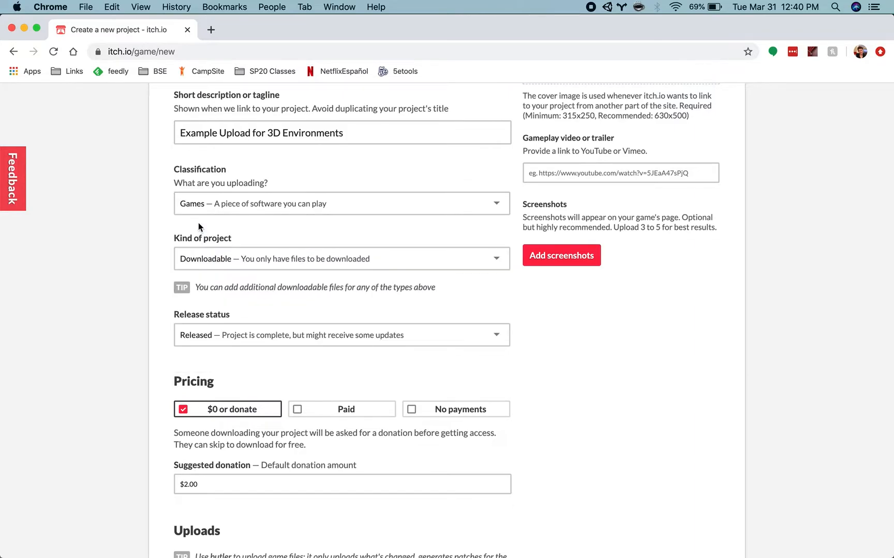
mouse_move(257, 278)
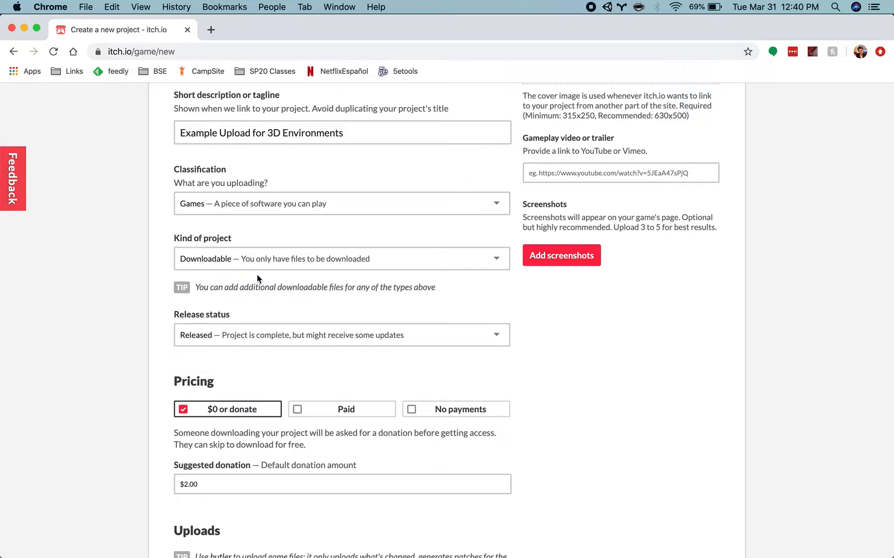
click(340, 258)
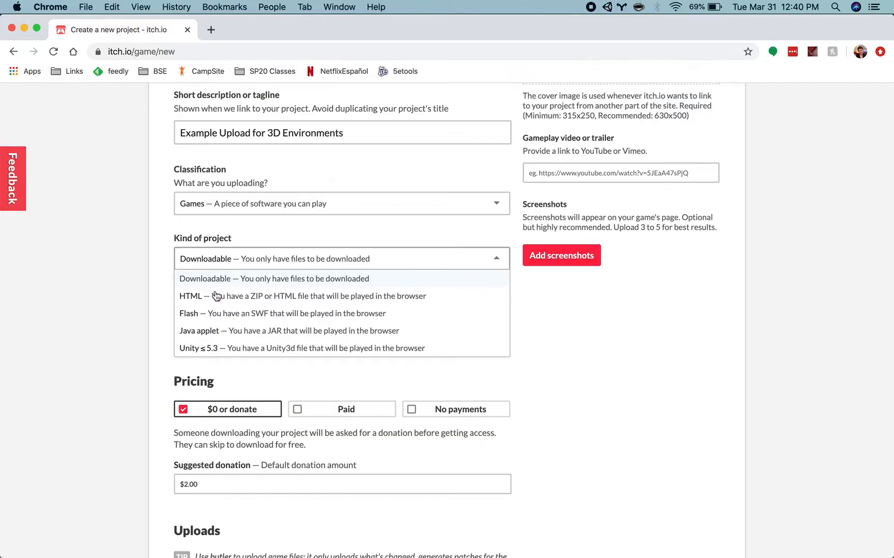
click(295, 295)
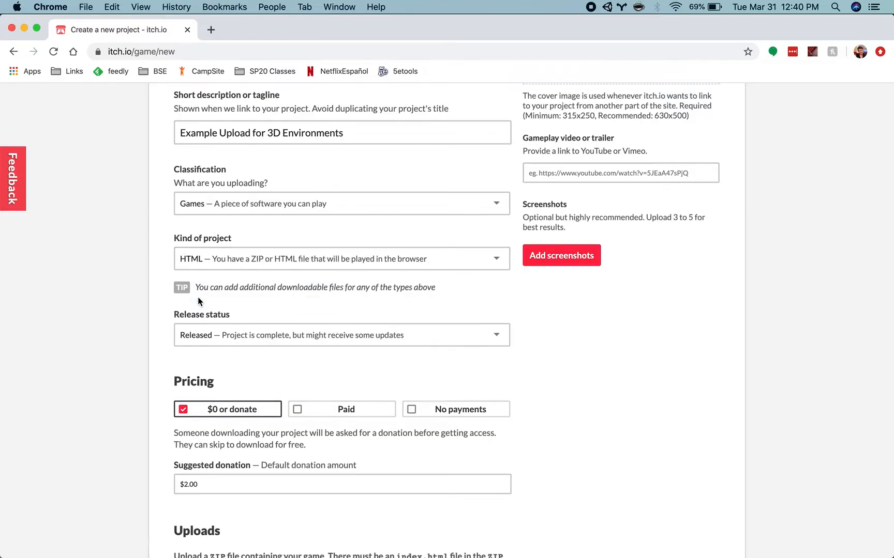
Step: Leave release status at Released and change the suggested donation to $0.00
scroll(down, 3)
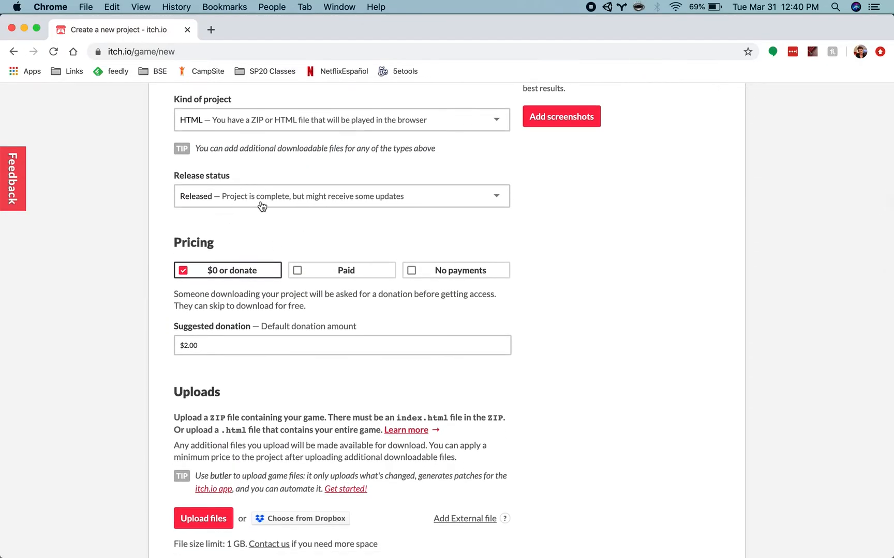
click(341, 196)
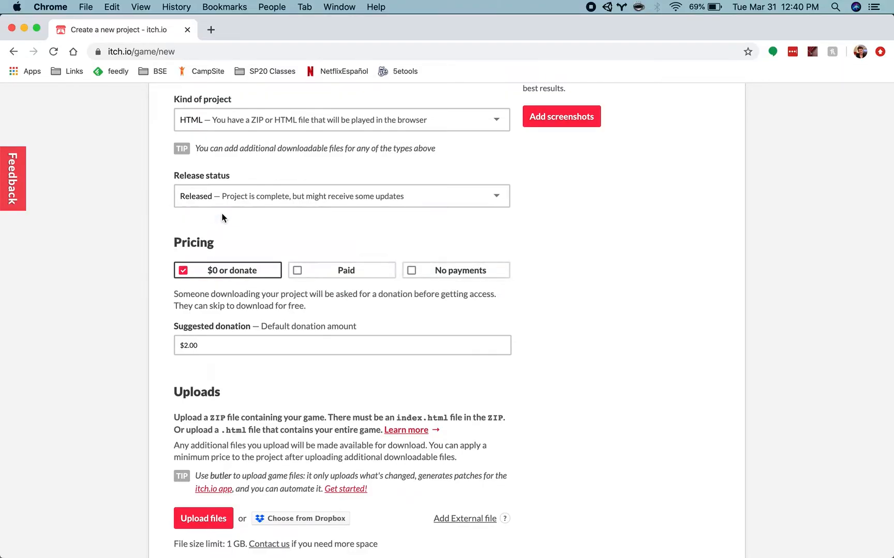
scroll(down, 3)
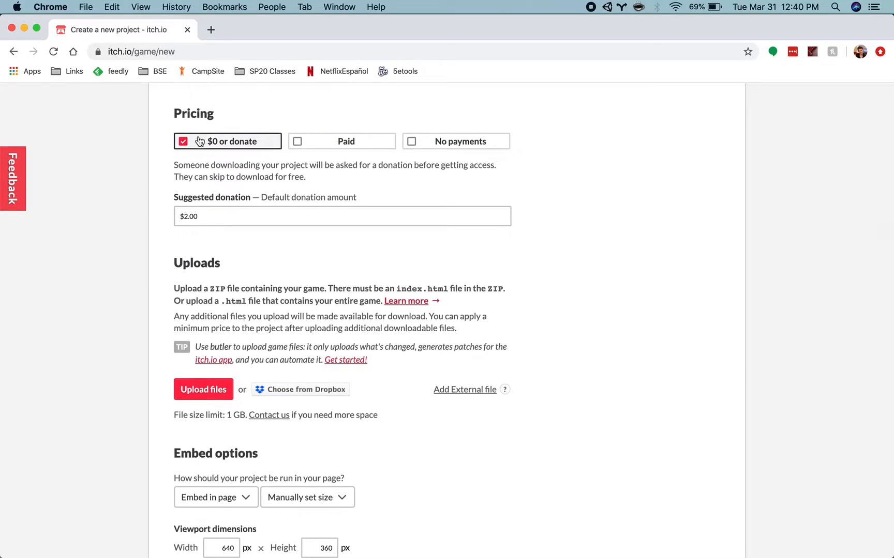
click(342, 216)
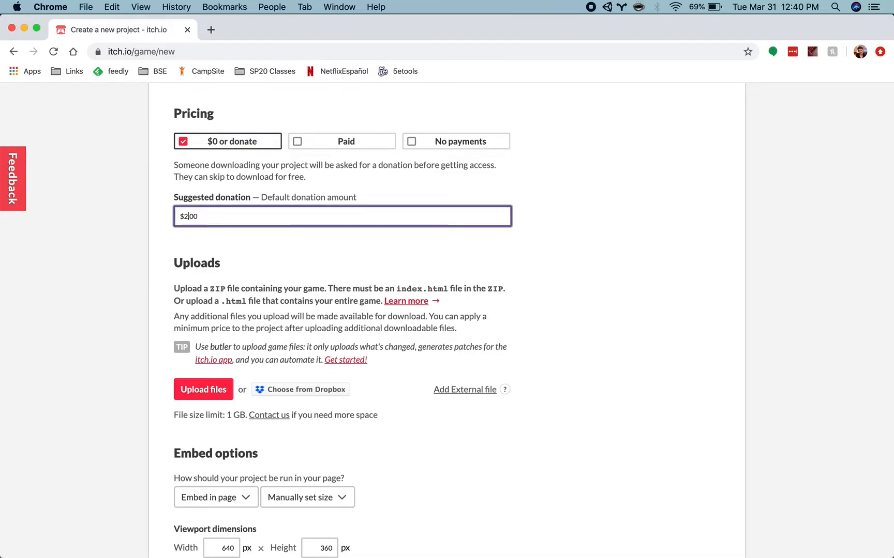
scroll(down, 3)
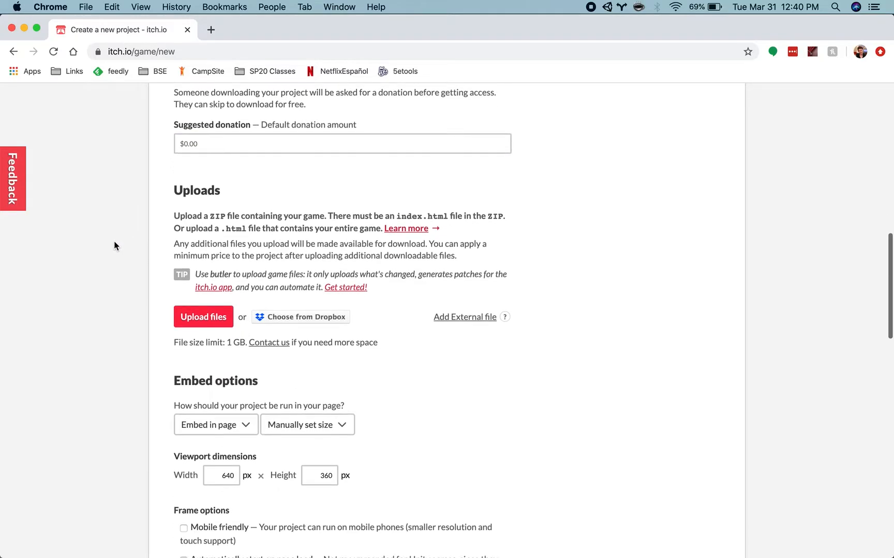
mouse_move(203, 317)
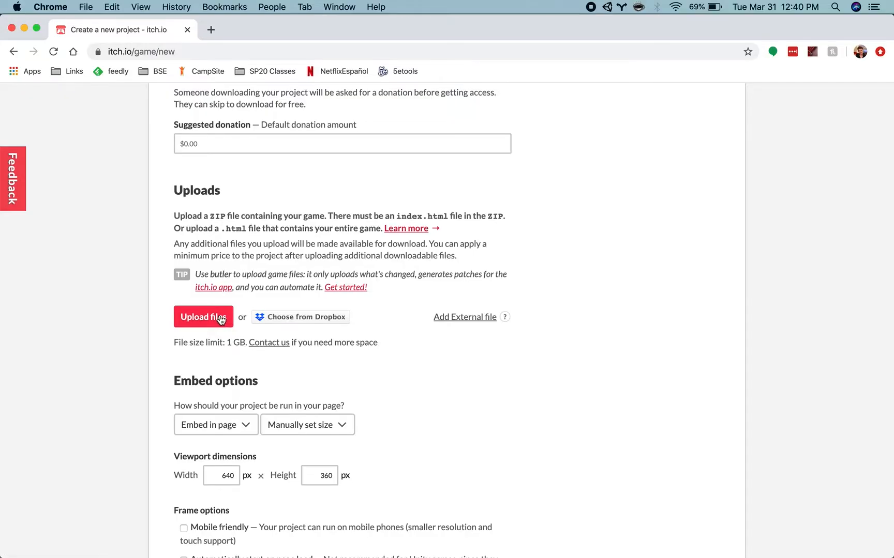
Step: Upload 3D Environments Example.zip from the Desktop as the project's game file
click(202, 317)
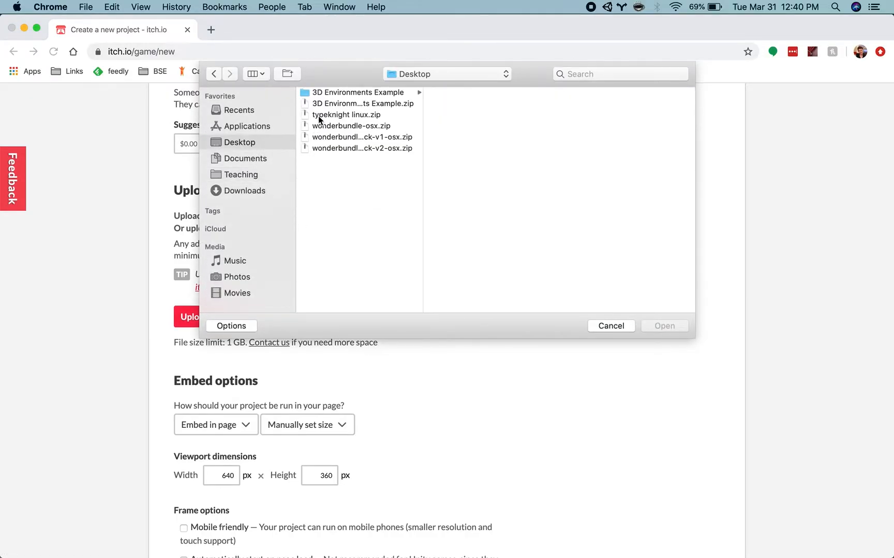
click(664, 326)
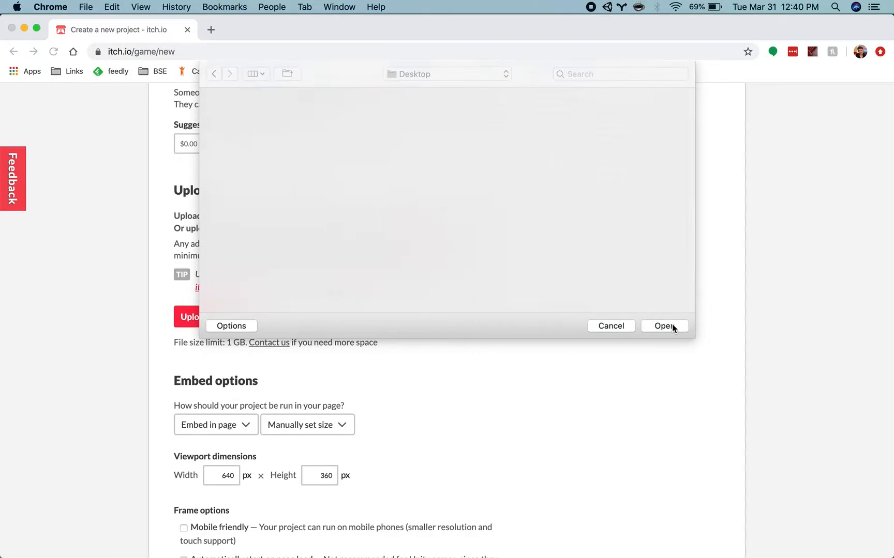
click(664, 326)
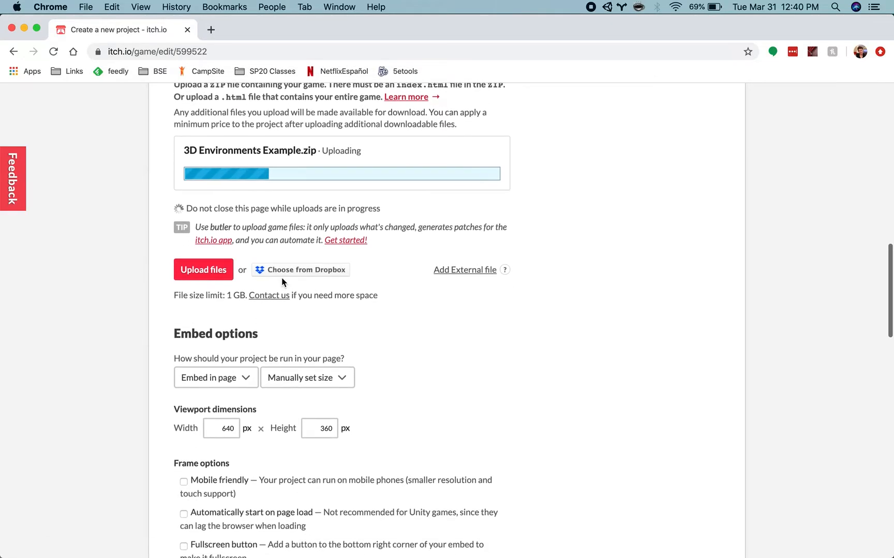
scroll(up, 3)
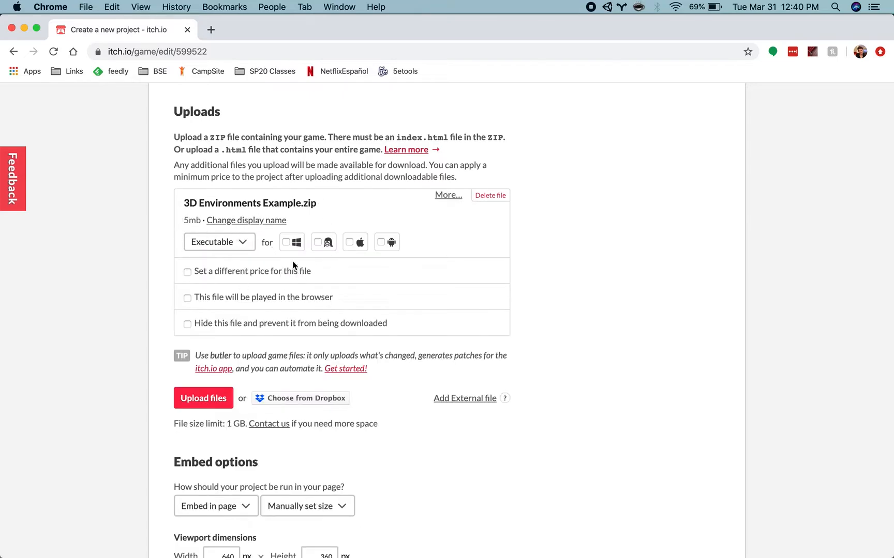
Step: Keep the zip's type as Executable and mark it as played in the browser
click(218, 242)
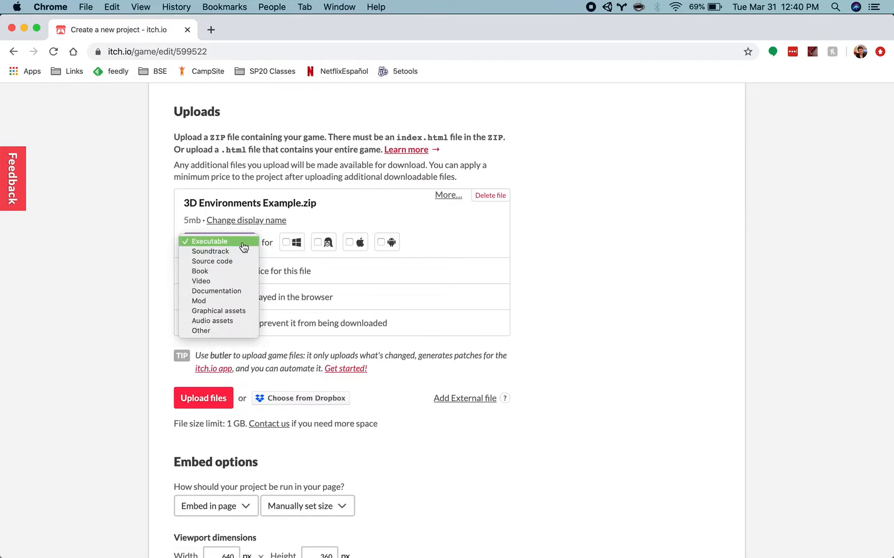
mouse_move(236, 247)
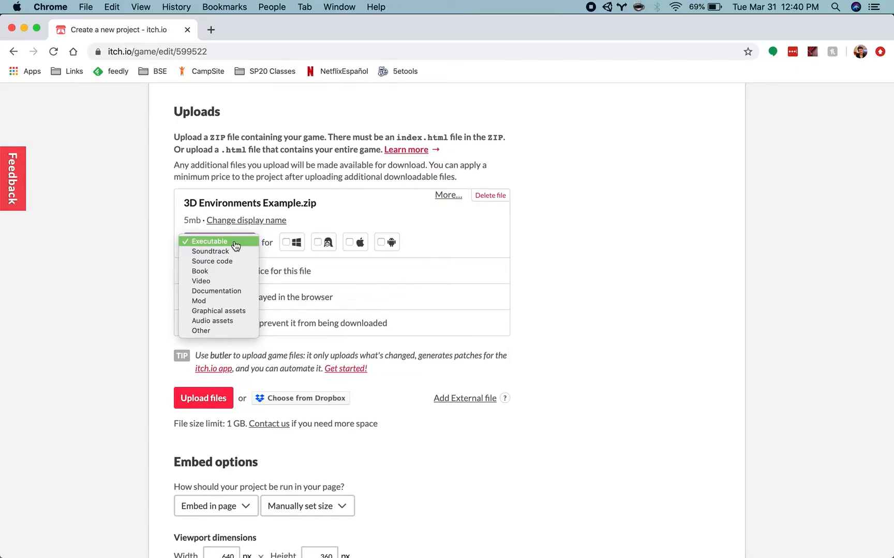
click(211, 241)
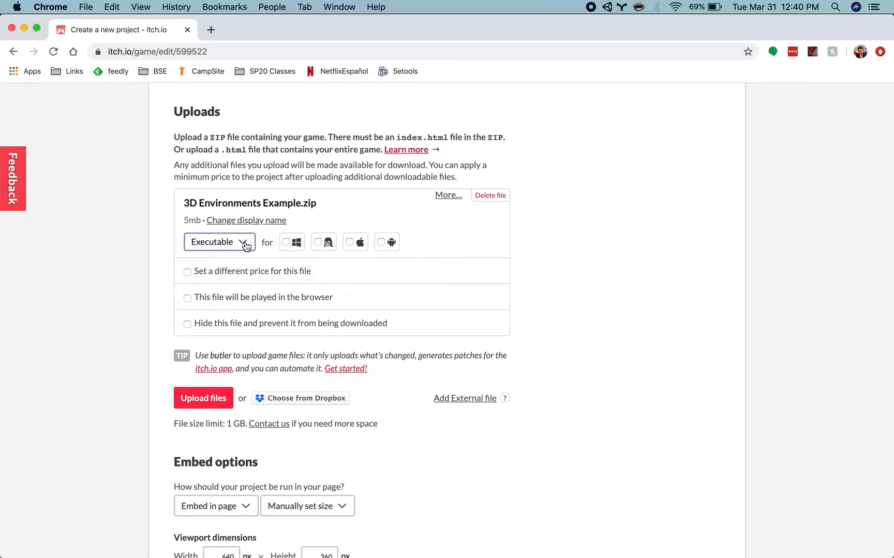
mouse_move(189, 300)
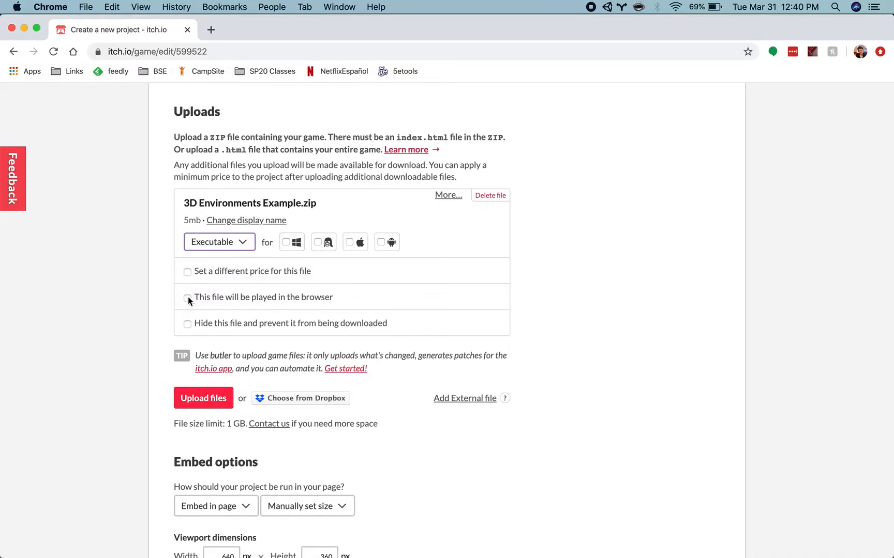
click(186, 297)
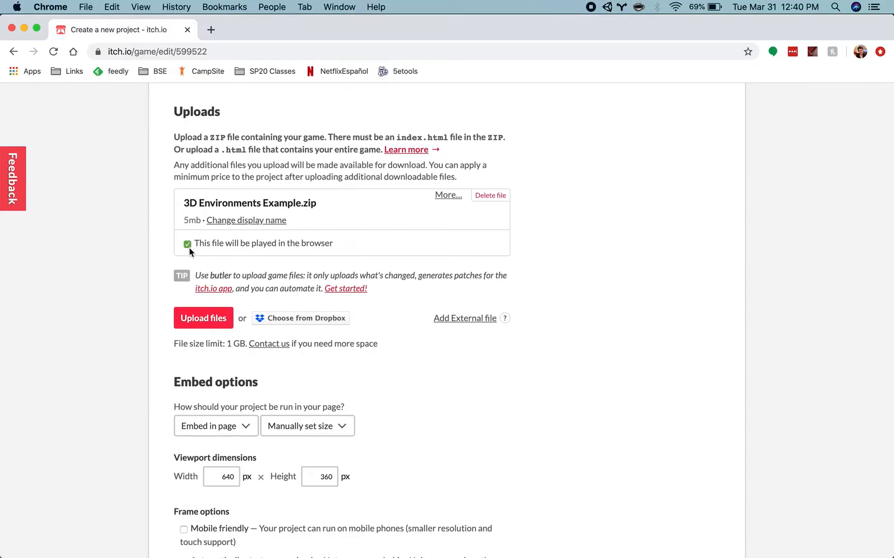
Step: Set the embed to 'Auto-detect size (Unity HTML only)' and enable the Fullscreen button frame option
scroll(up, 3)
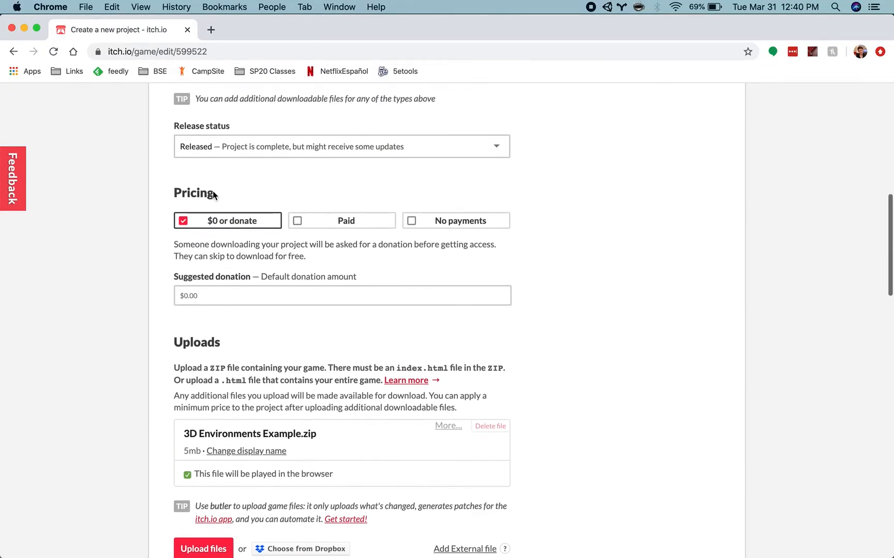
scroll(up, 3)
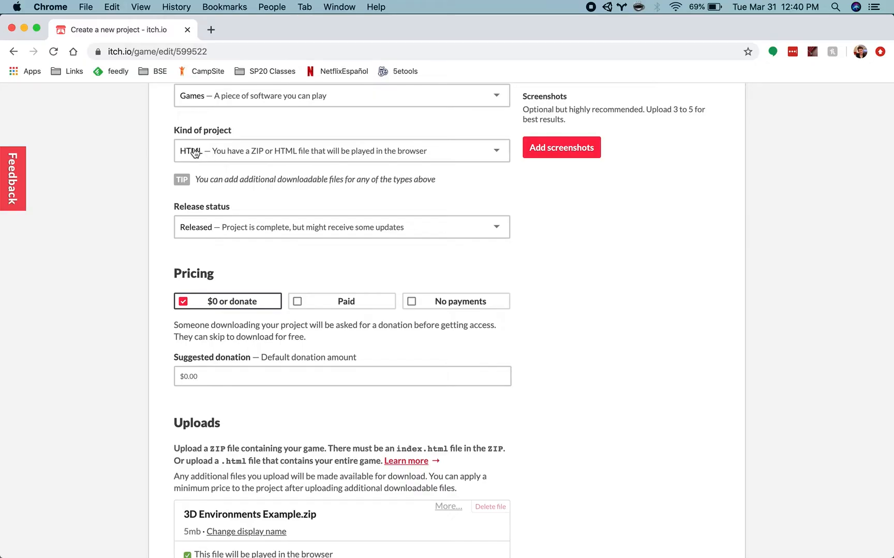
scroll(down, 3)
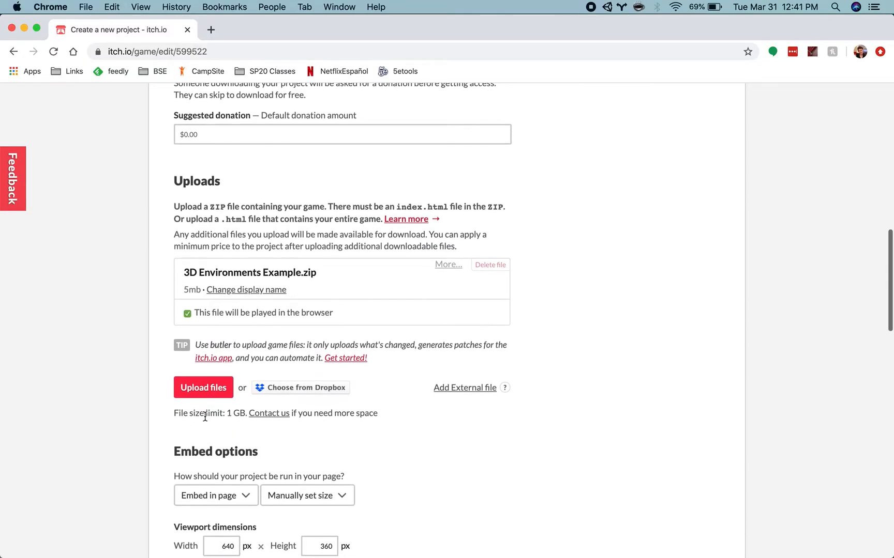
scroll(down, 3)
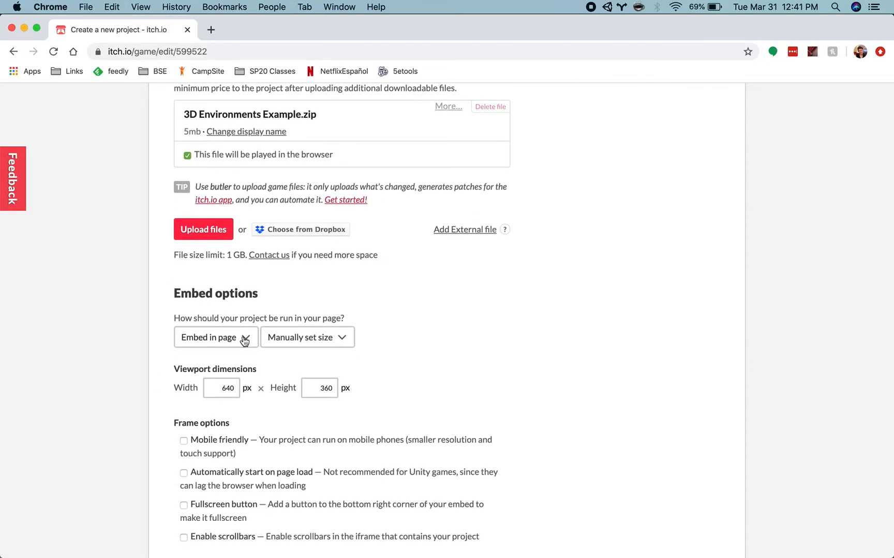
click(306, 337)
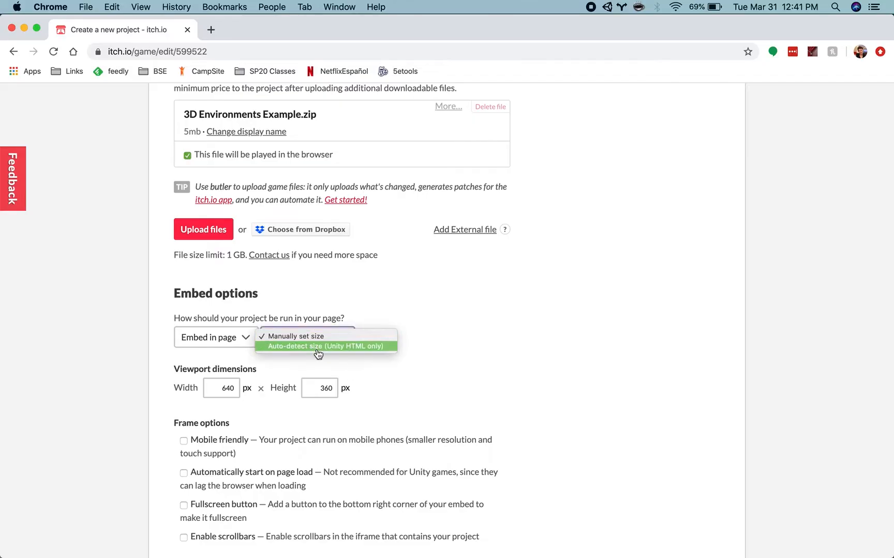
click(325, 346)
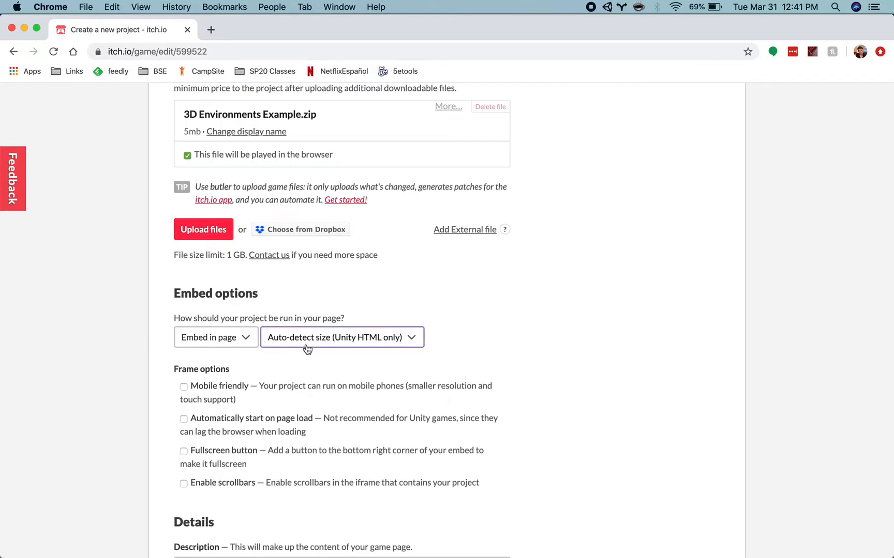
scroll(down, 3)
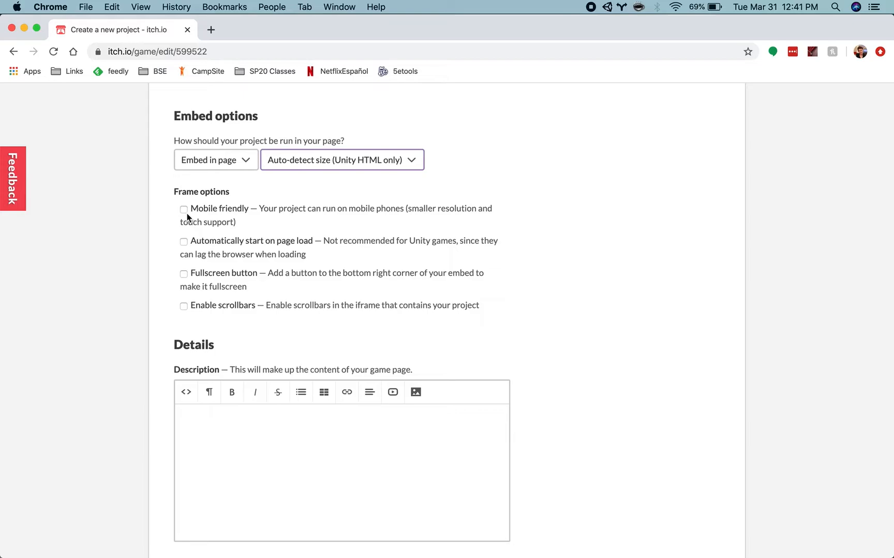
click(183, 274)
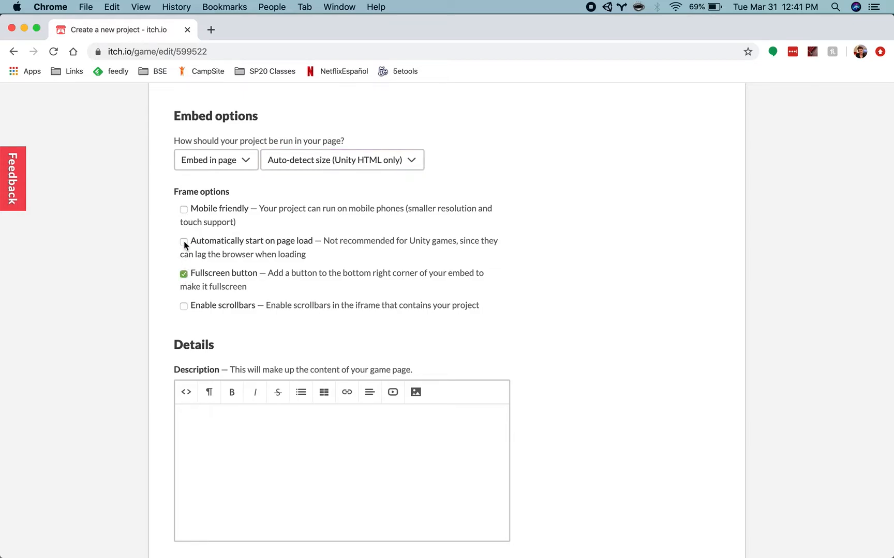
mouse_move(185, 220)
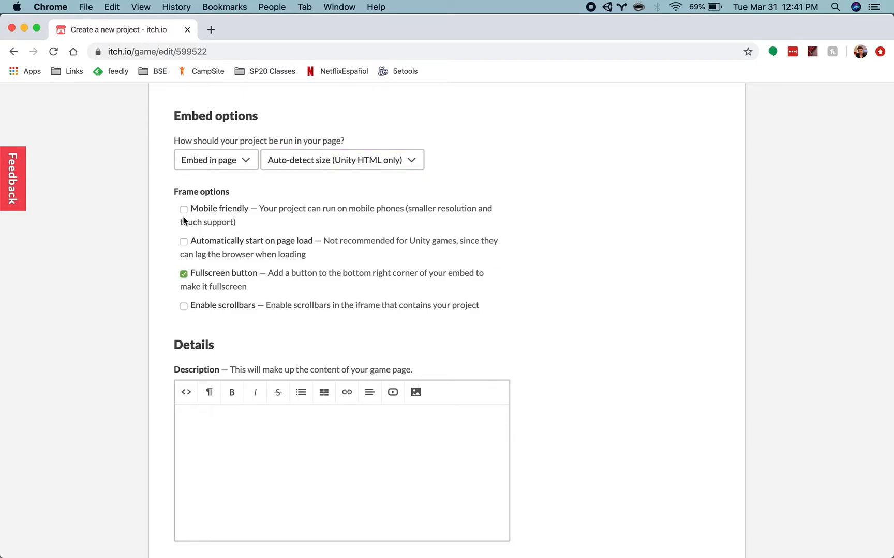
mouse_move(167, 259)
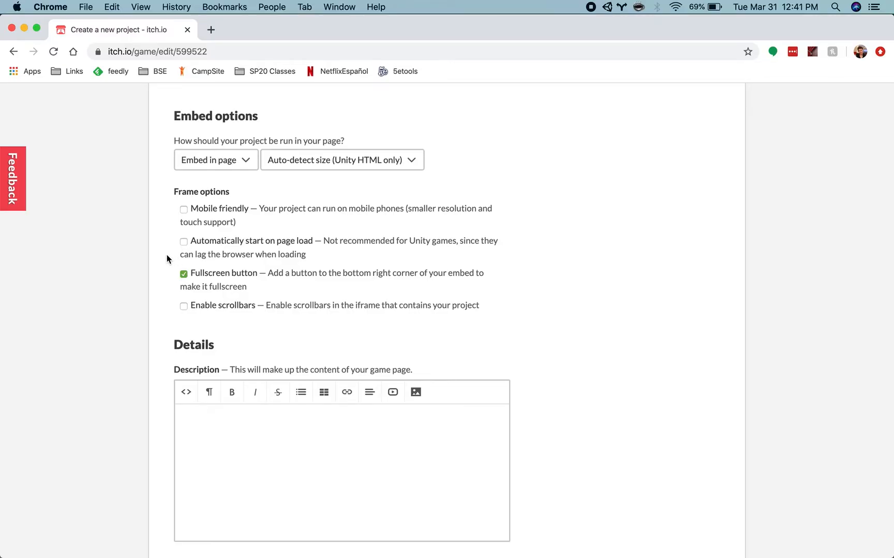
scroll(down, 3)
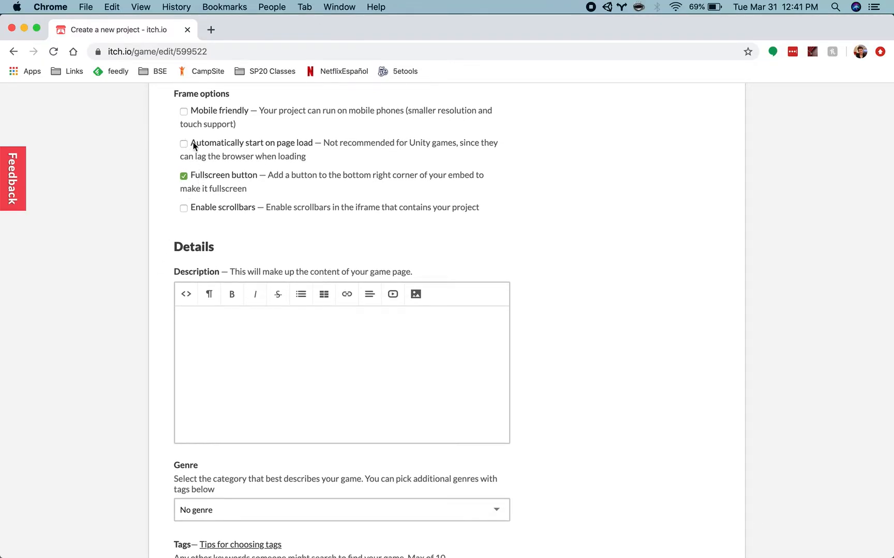
Step: Write the description "Here's some details!"
scroll(down, 3)
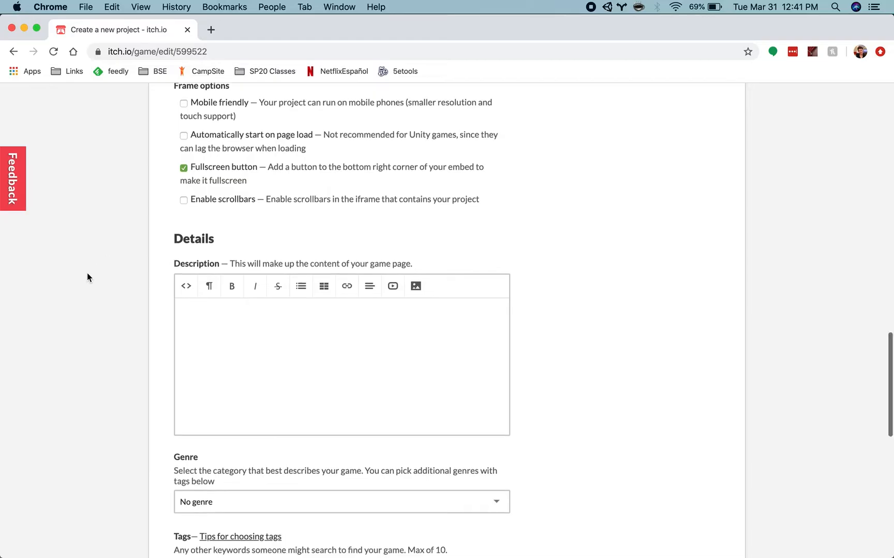
text(Here's some ea)
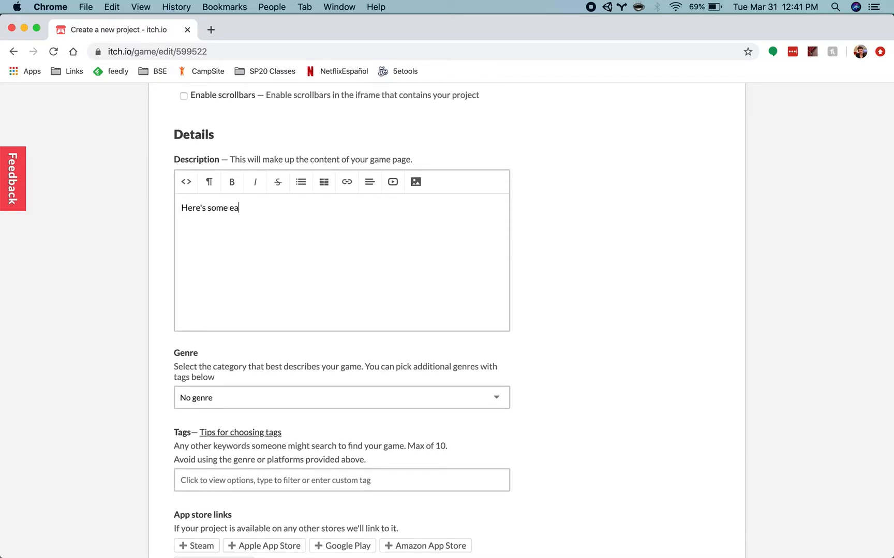
text(de)
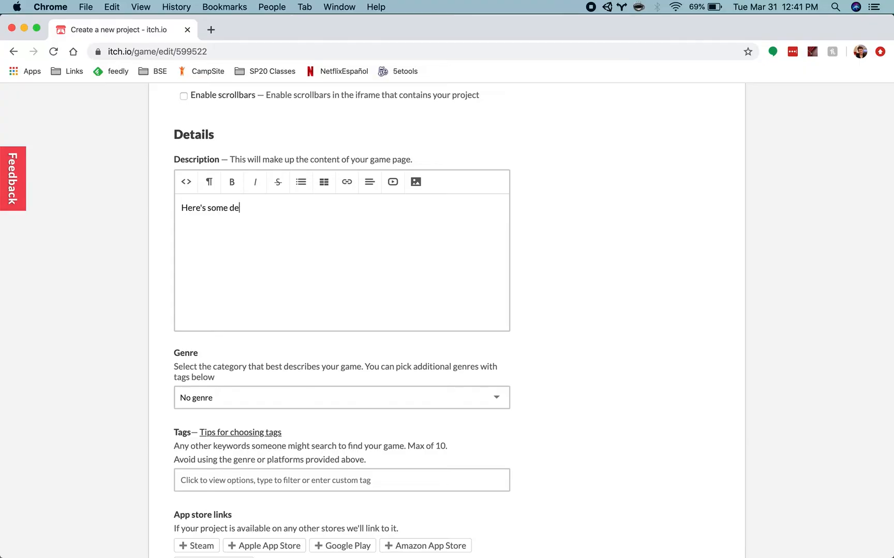
text(tails!)
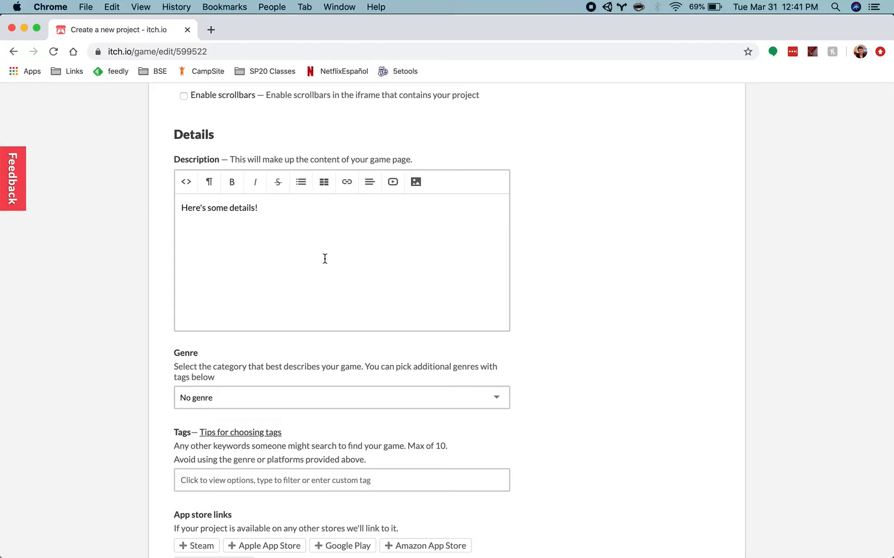
click(259, 208)
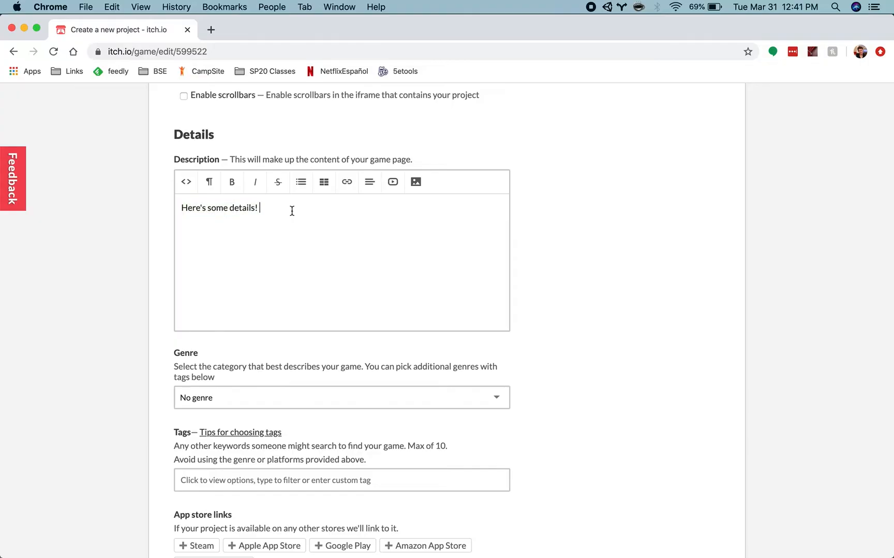
mouse_move(415, 182)
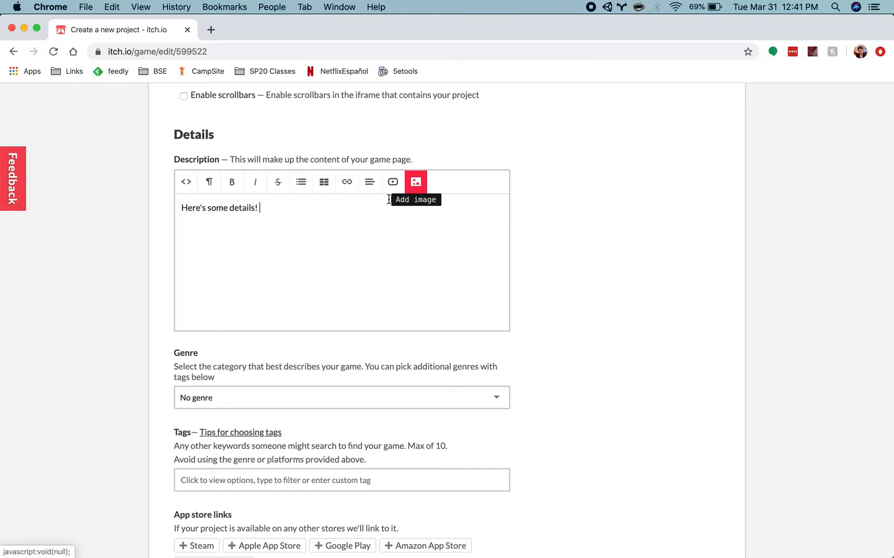
mouse_move(308, 236)
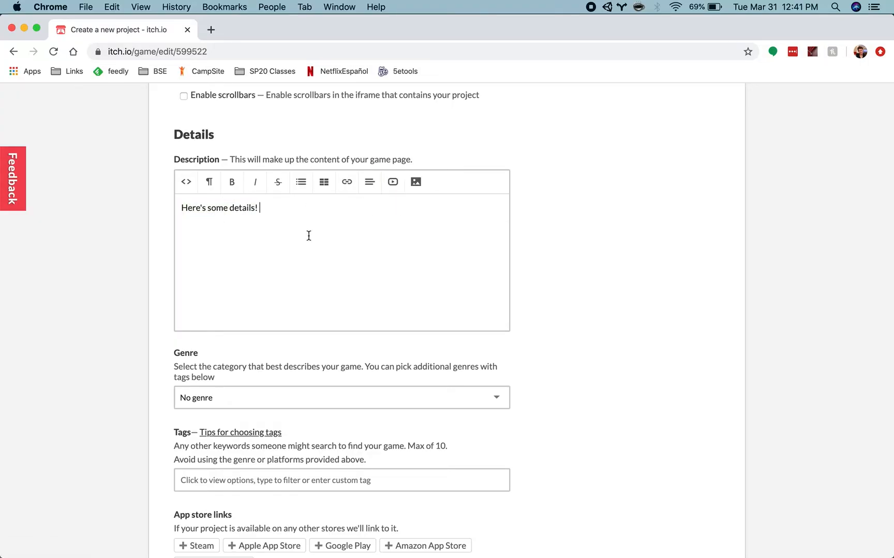
Step: Set the game's genre to Other
click(340, 398)
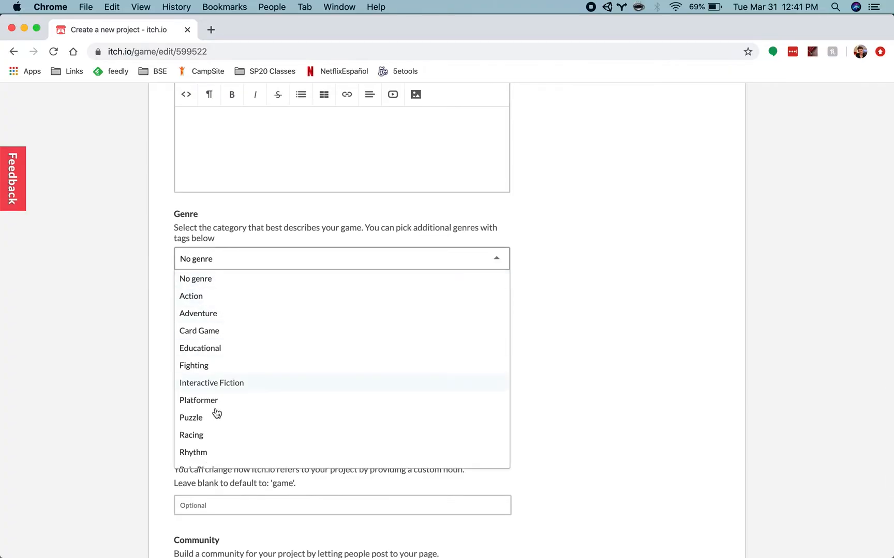
scroll(down, 3)
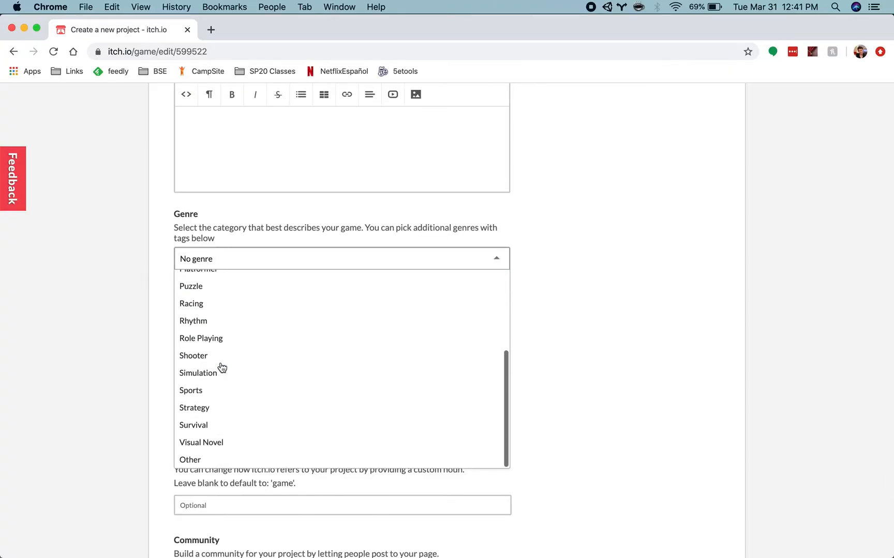
mouse_move(214, 445)
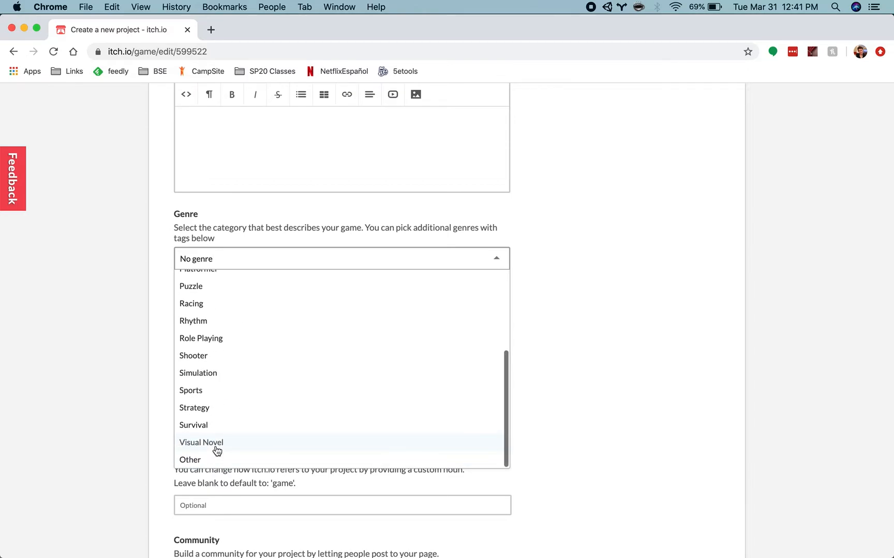
click(190, 460)
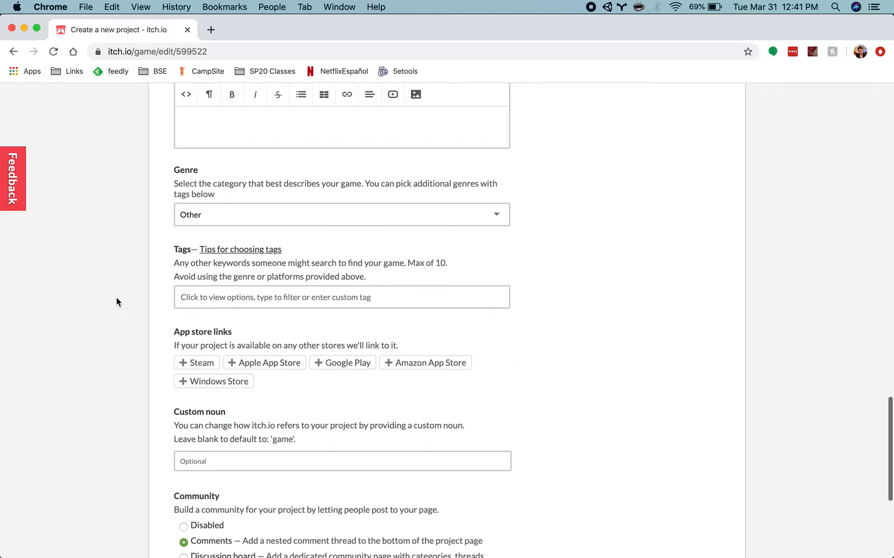
Step: Save the project with 'Save & view page' from the bottom of the edit form
scroll(down, 3)
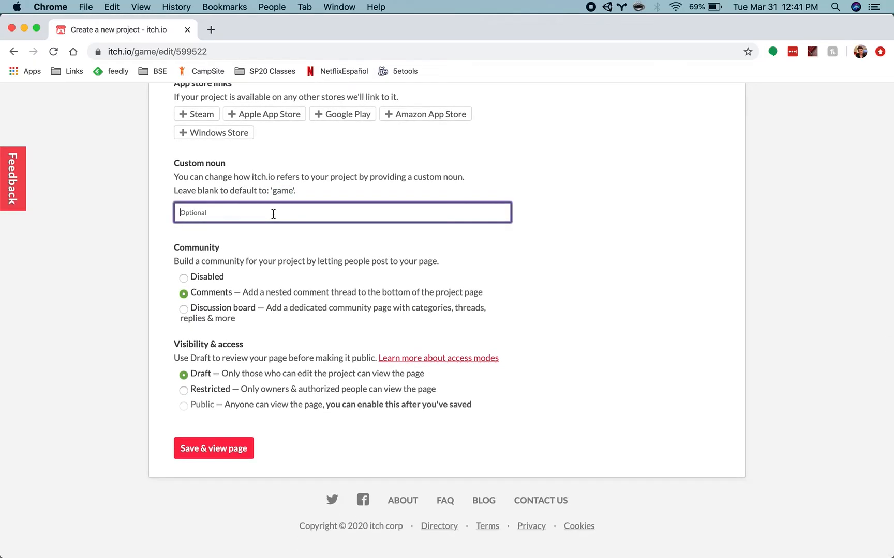
mouse_move(253, 213)
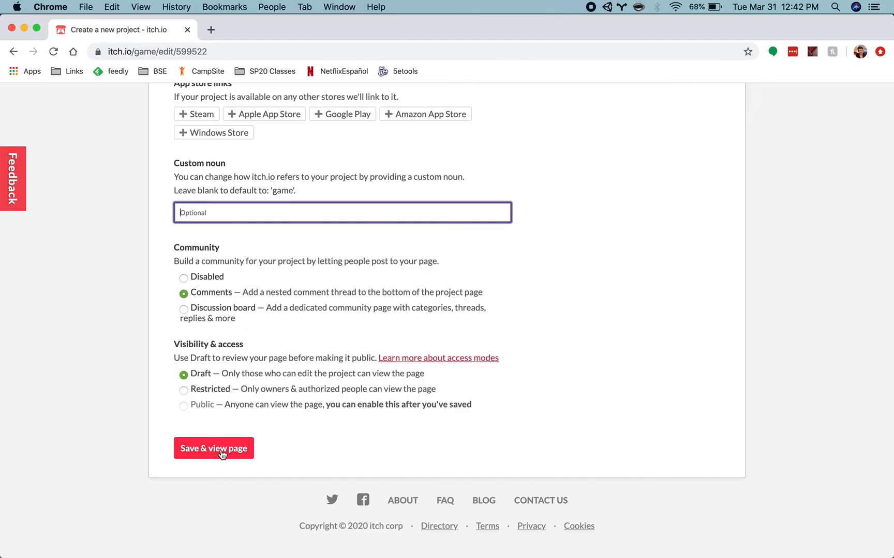
click(213, 448)
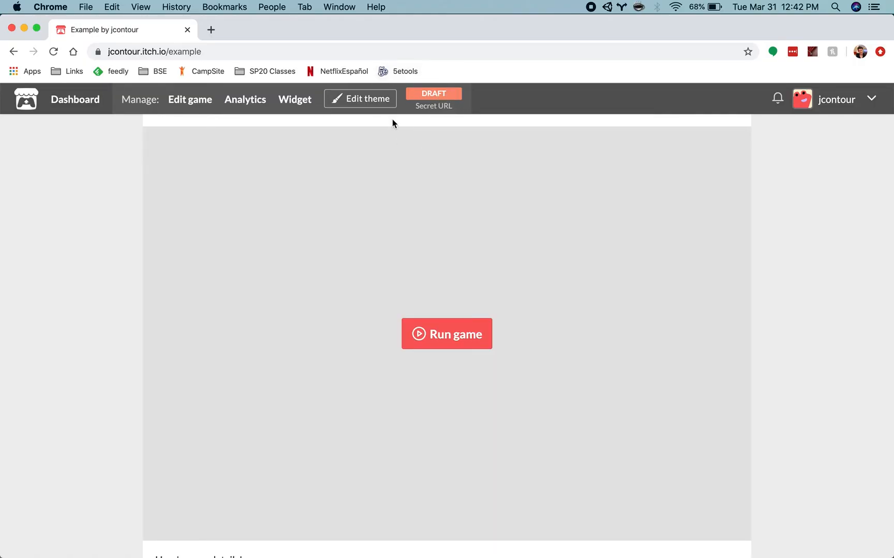
Step: Run the FPS Controller WebGL game on the draft page and let it load
click(446, 334)
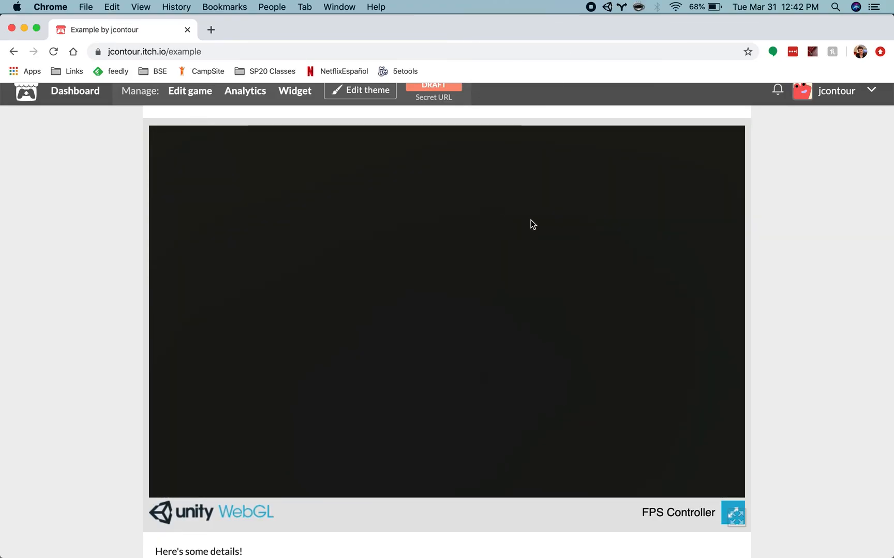
mouse_move(328, 105)
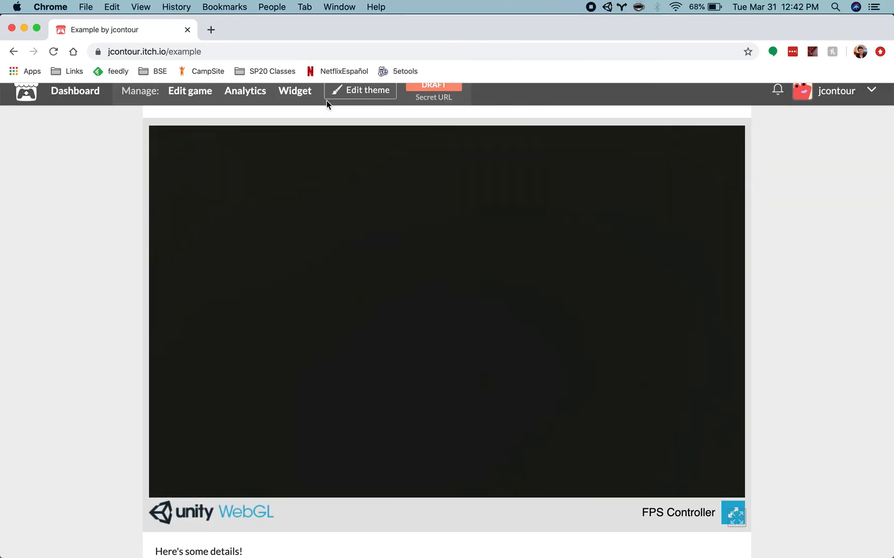
scroll(down, 3)
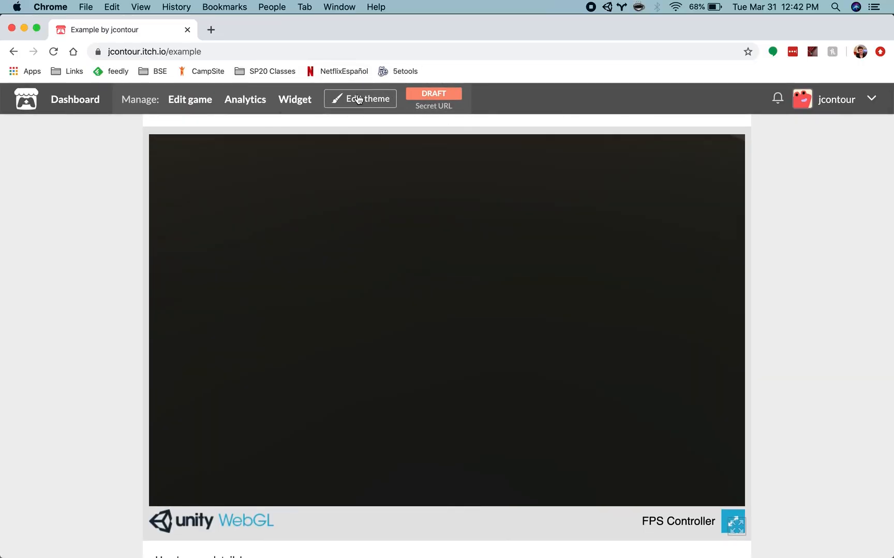
Step: Return to Edit game and switch Visibility & access to Public
click(190, 99)
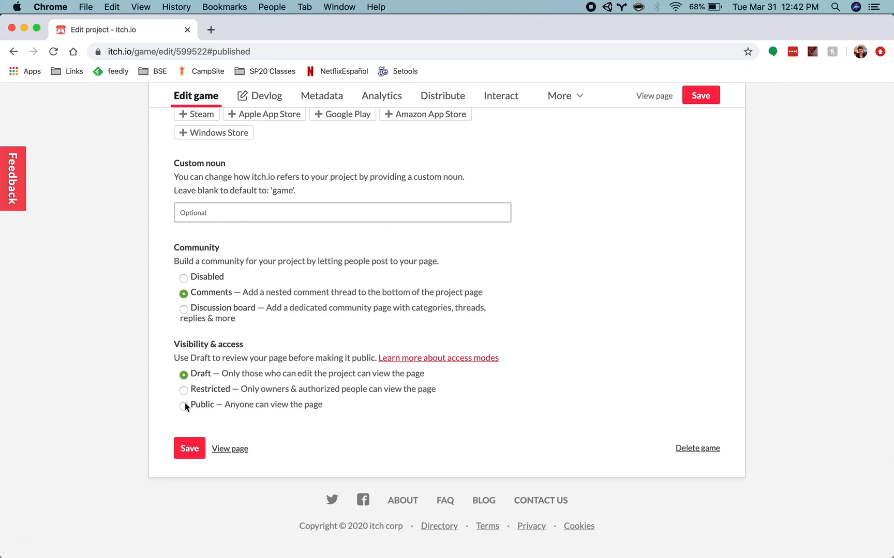
click(183, 405)
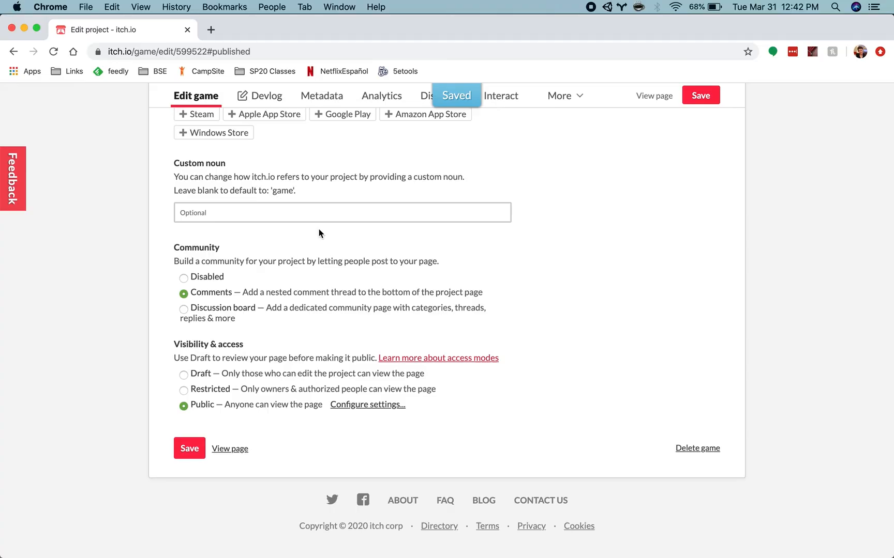
mouse_move(238, 433)
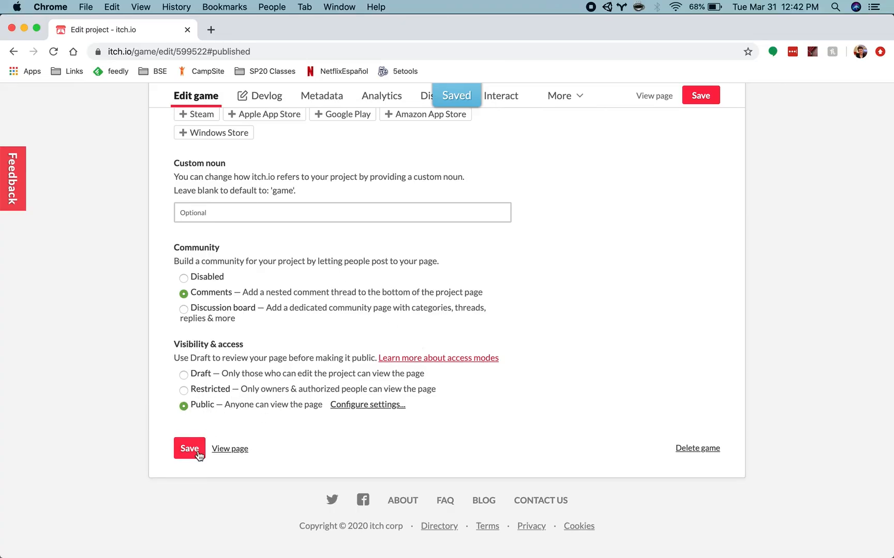
mouse_move(705, 220)
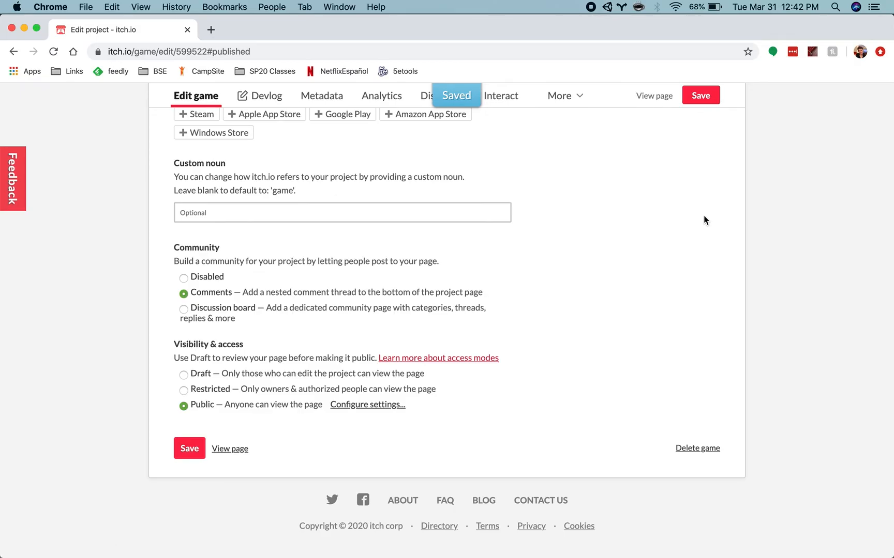